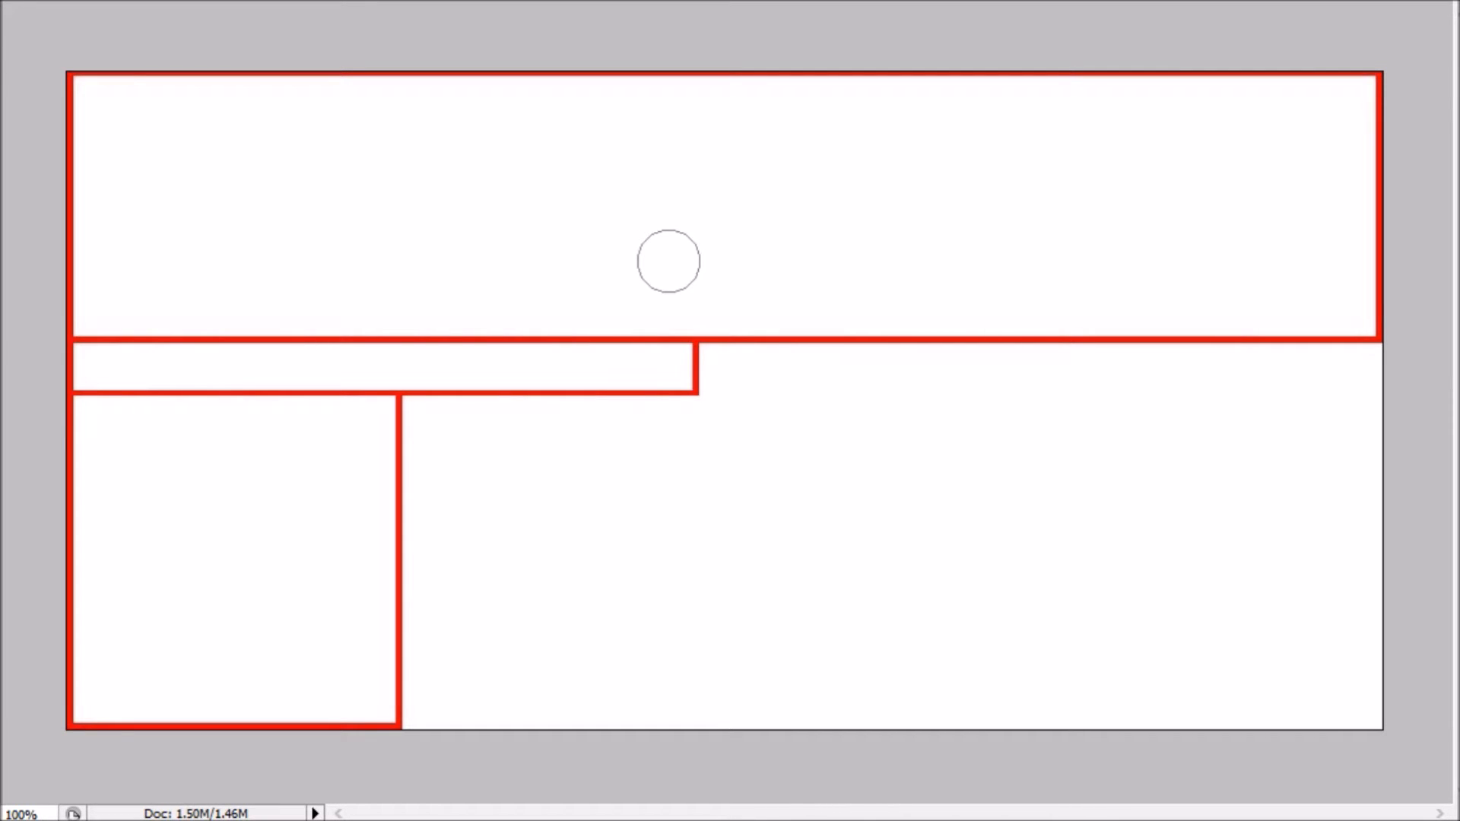
{"action": "mouse_move", "coordinate": [1085, 508]}
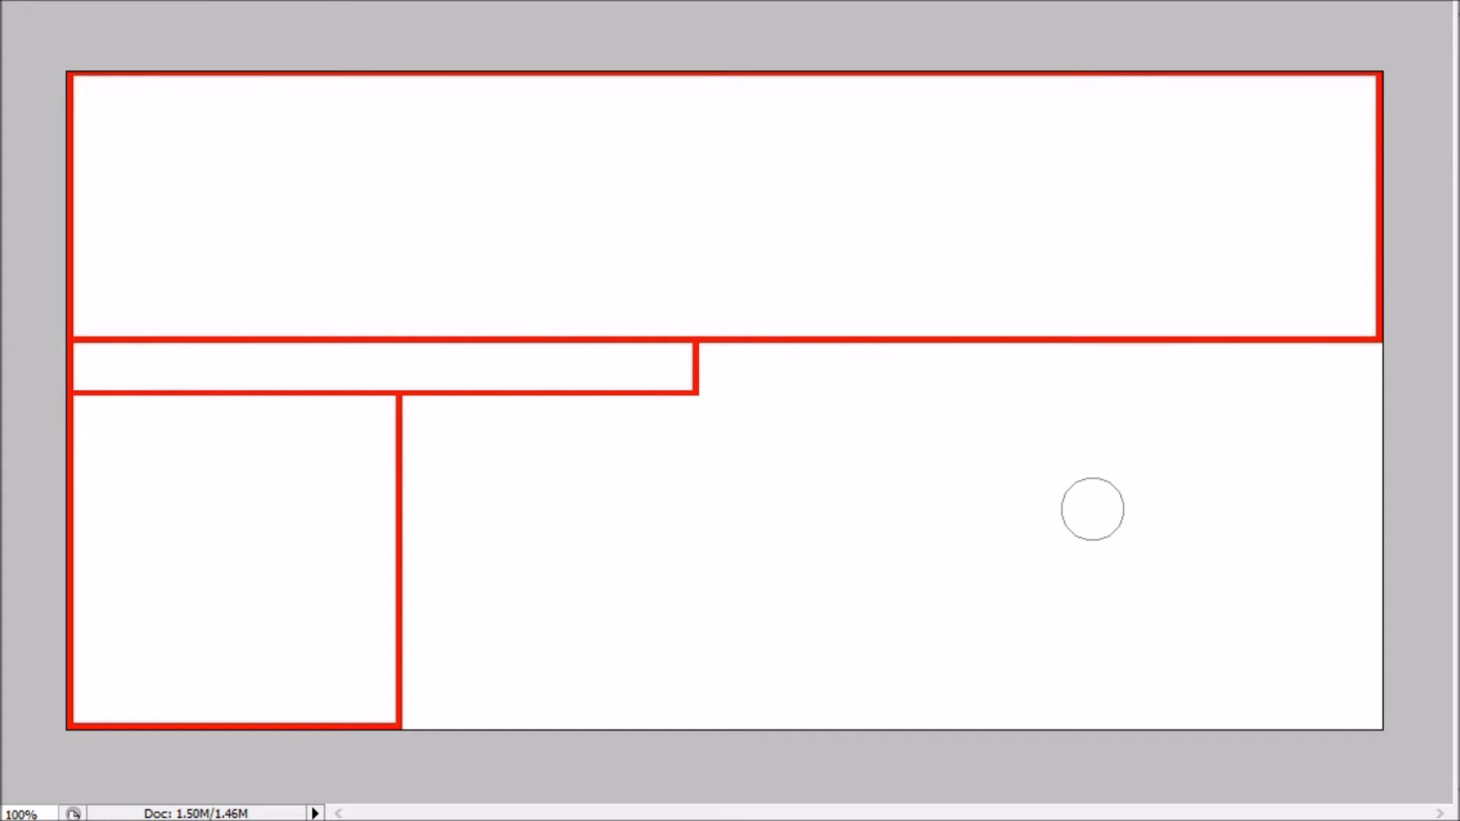
{"action": "mouse_move", "coordinate": [958, 188]}
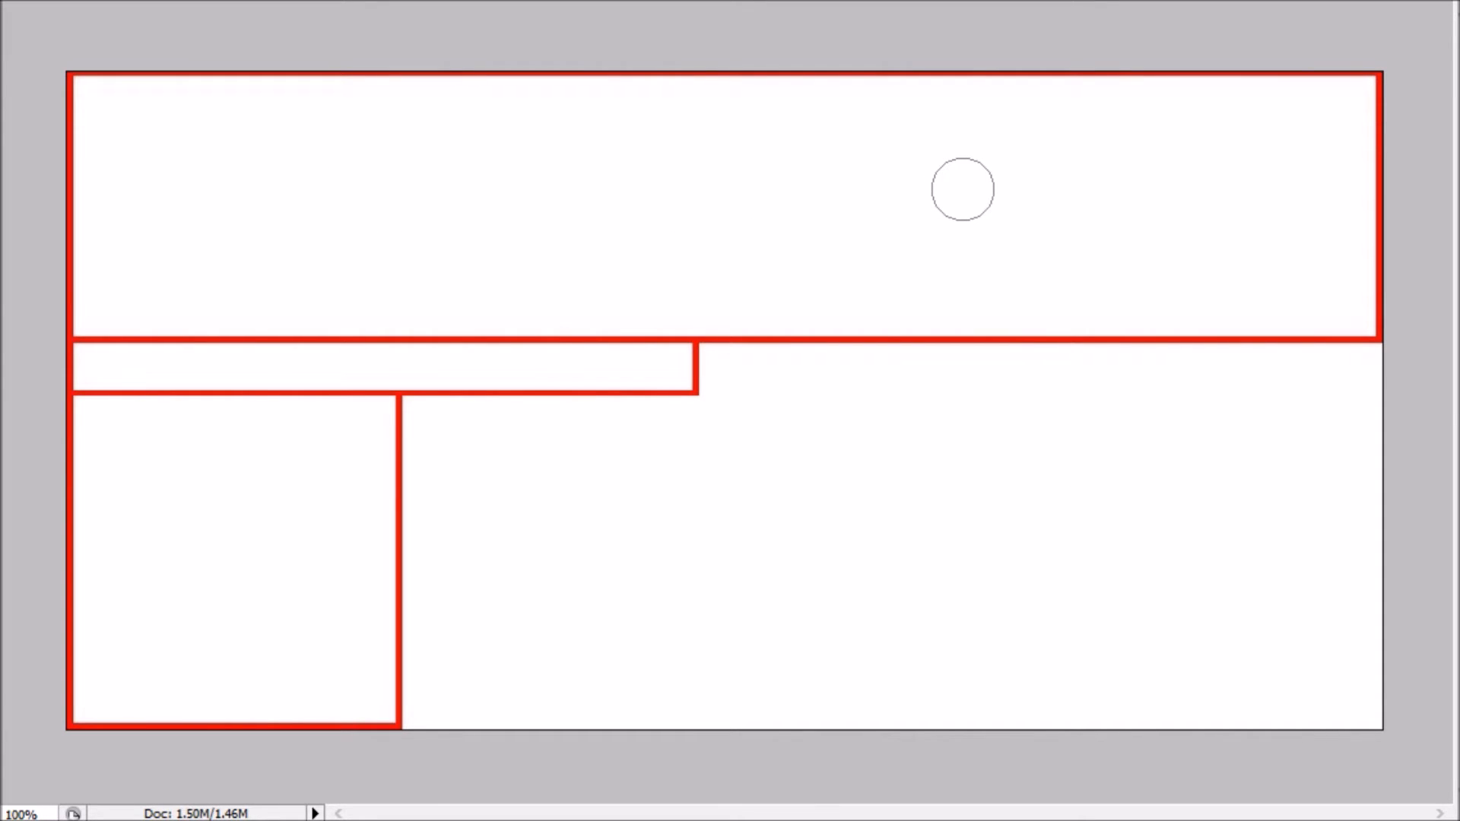
{"action": "mouse_move", "coordinate": [163, 512]}
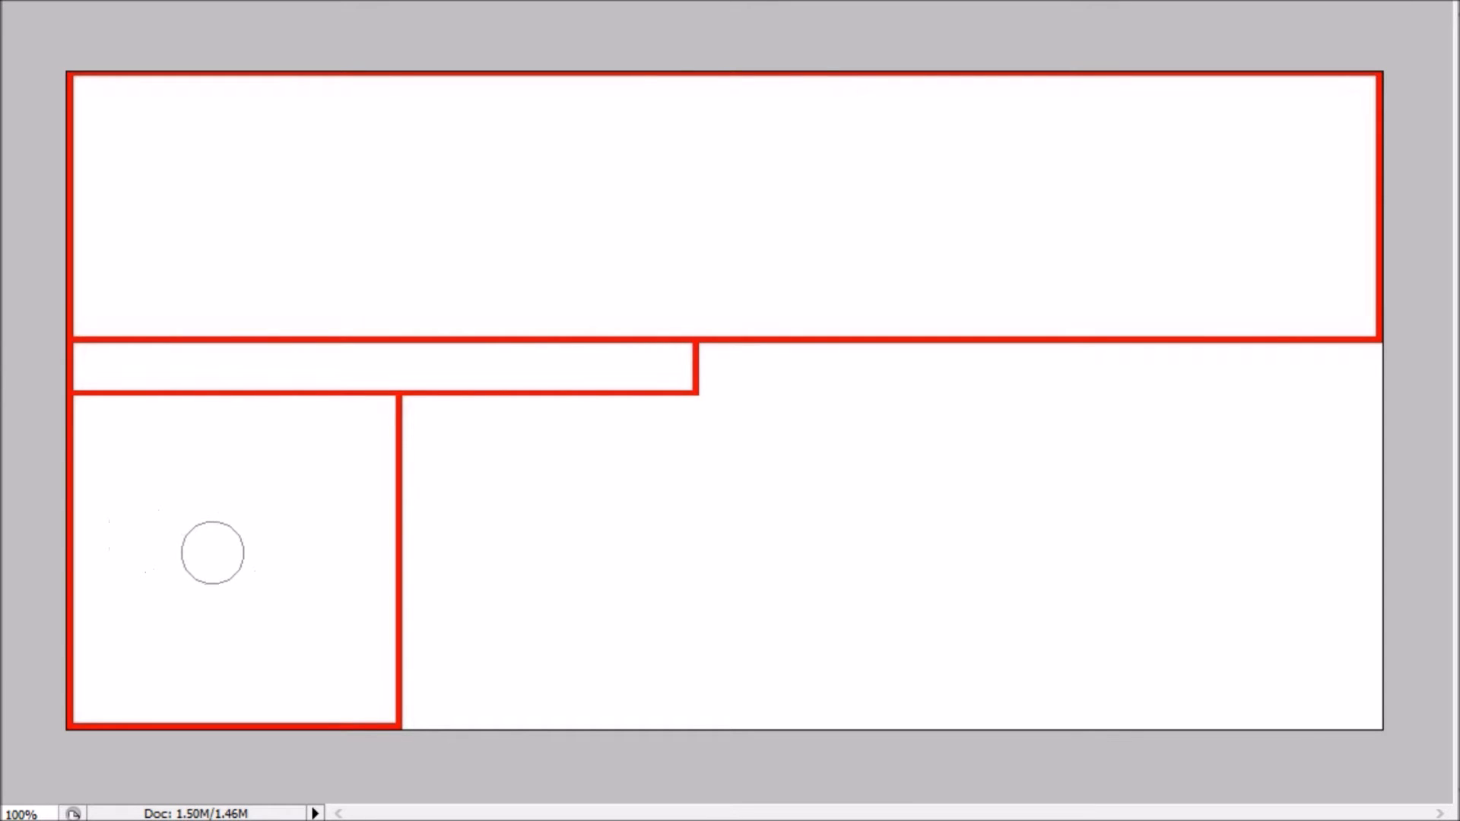
{"action": "mouse_move", "coordinate": [126, 371]}
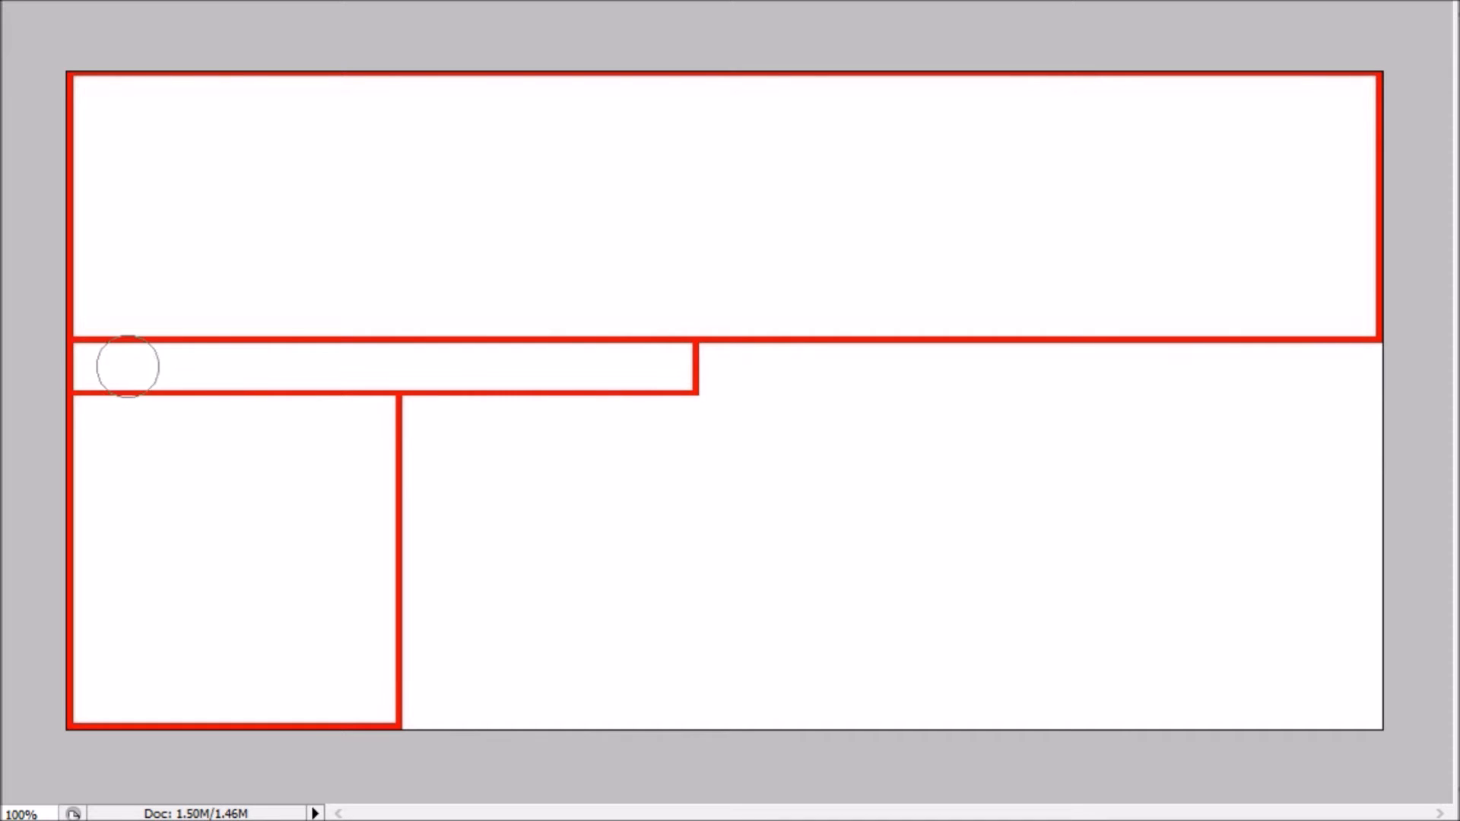
{"action": "mouse_move", "coordinate": [515, 383]}
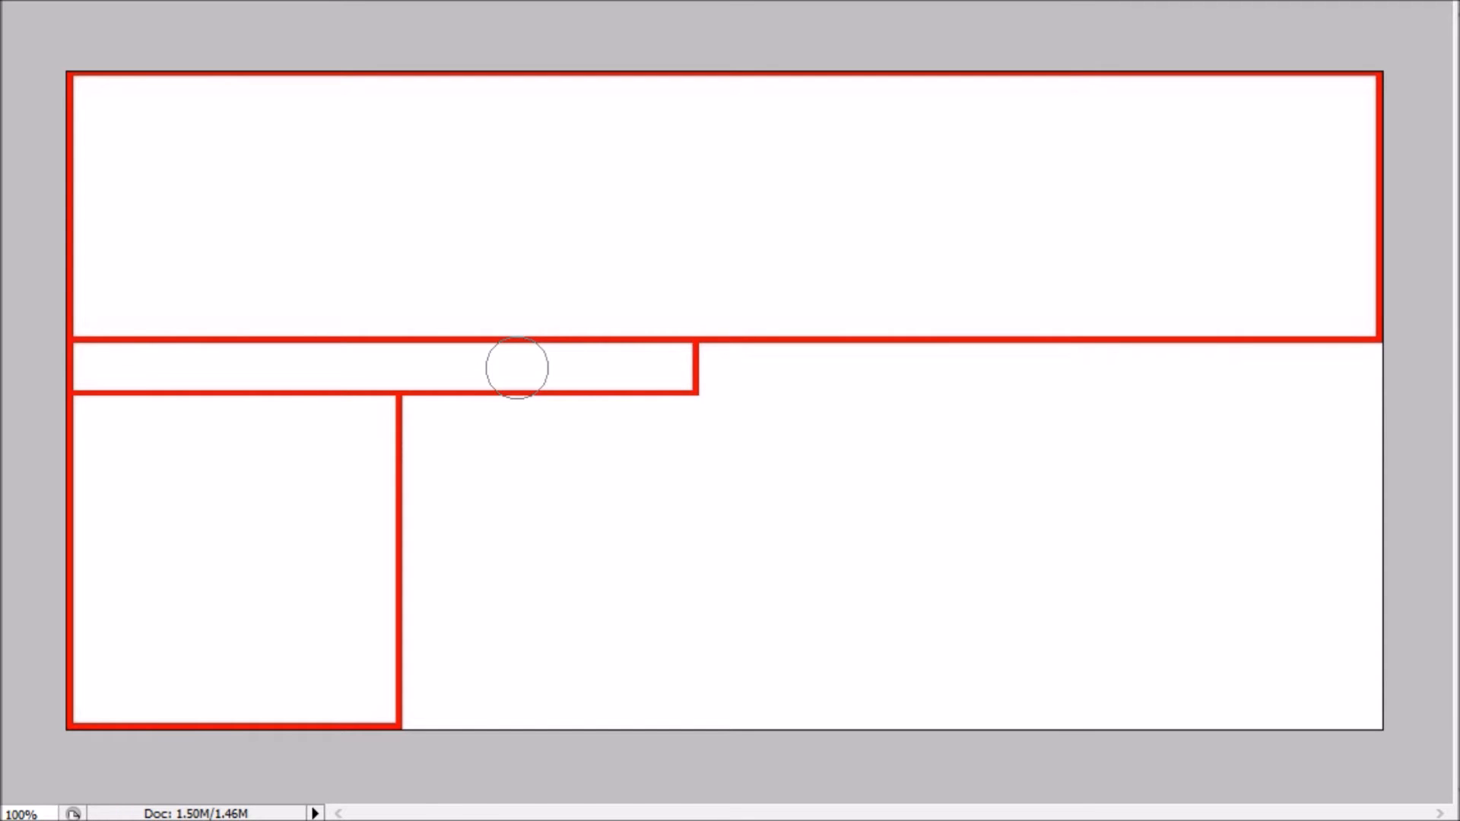
{"action": "mouse_move", "coordinate": [70, 134]}
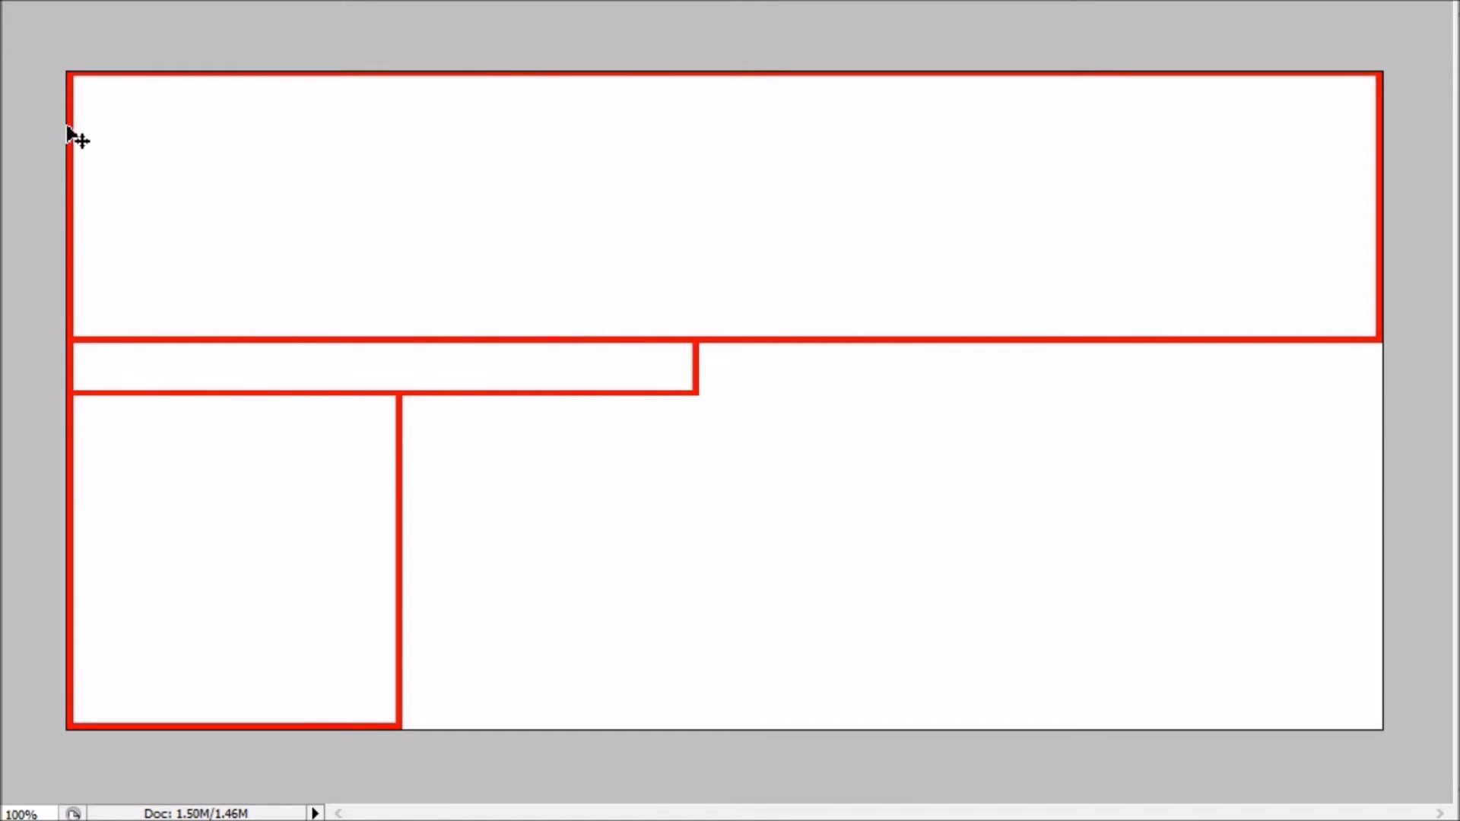
{"action": "mouse_move", "coordinate": [514, 414]}
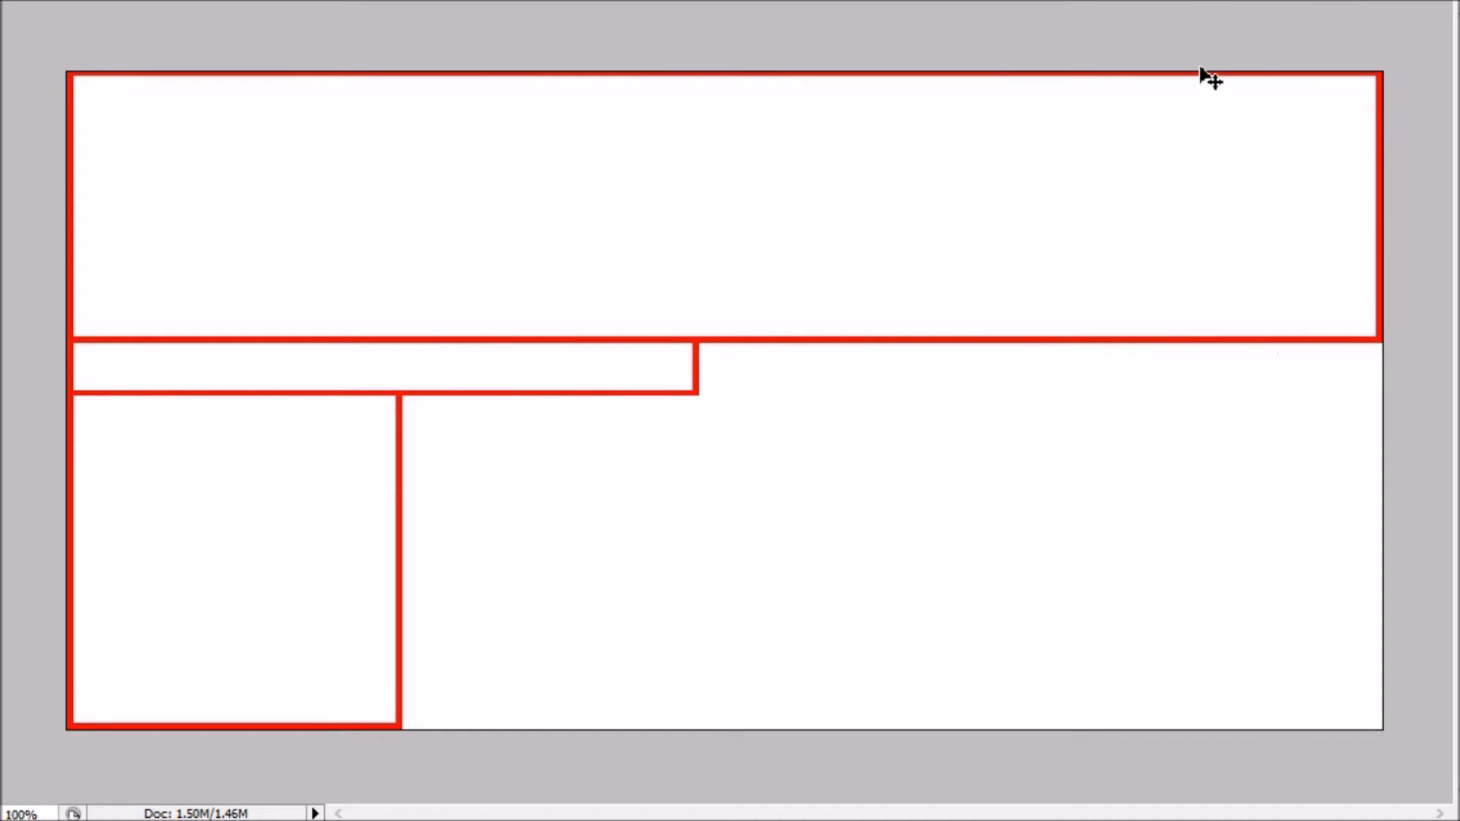
{"action": "mouse_move", "coordinate": [637, 94]}
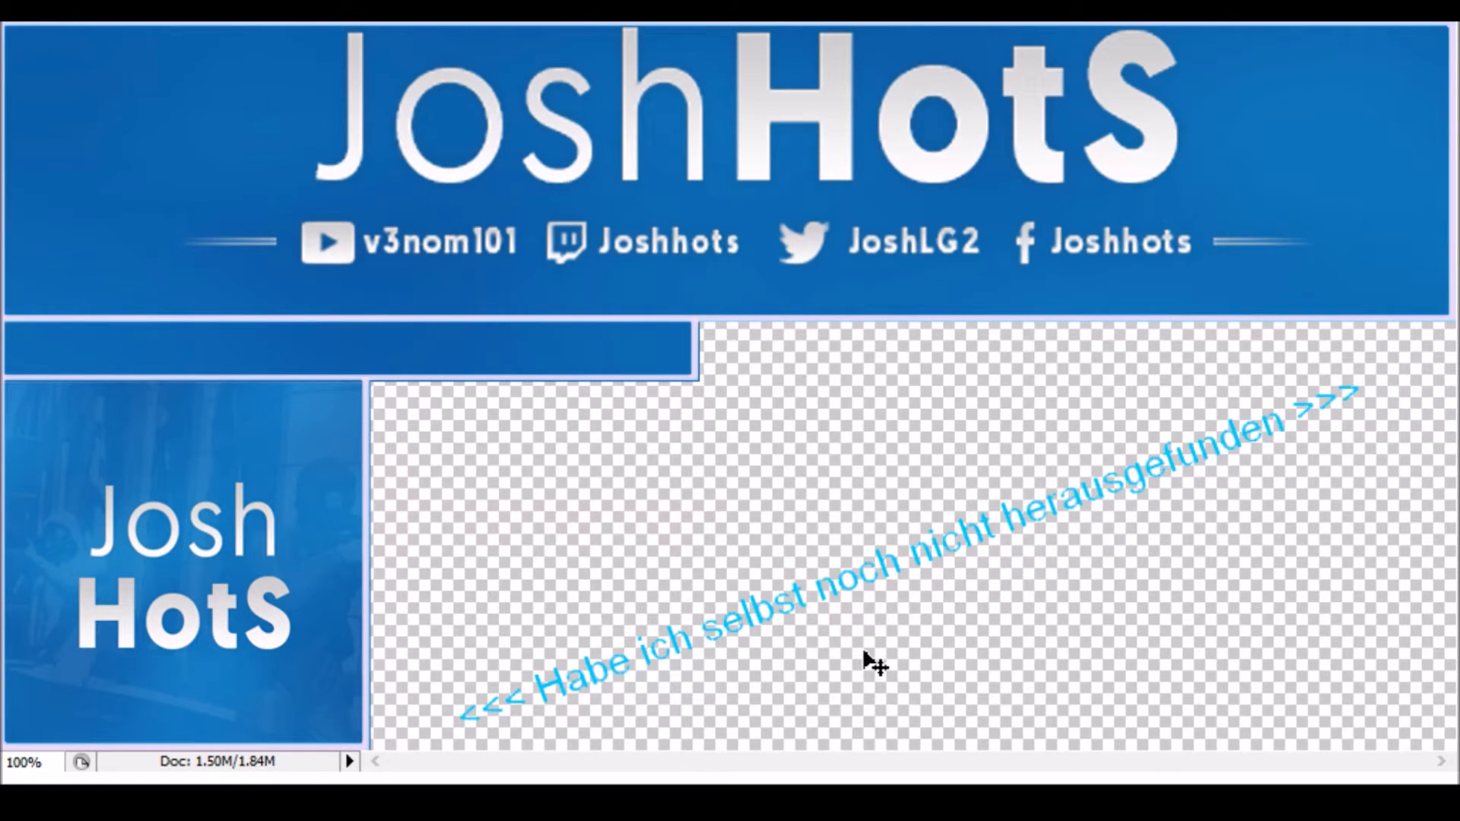
{"action": "mouse_move", "coordinate": [368, 259]}
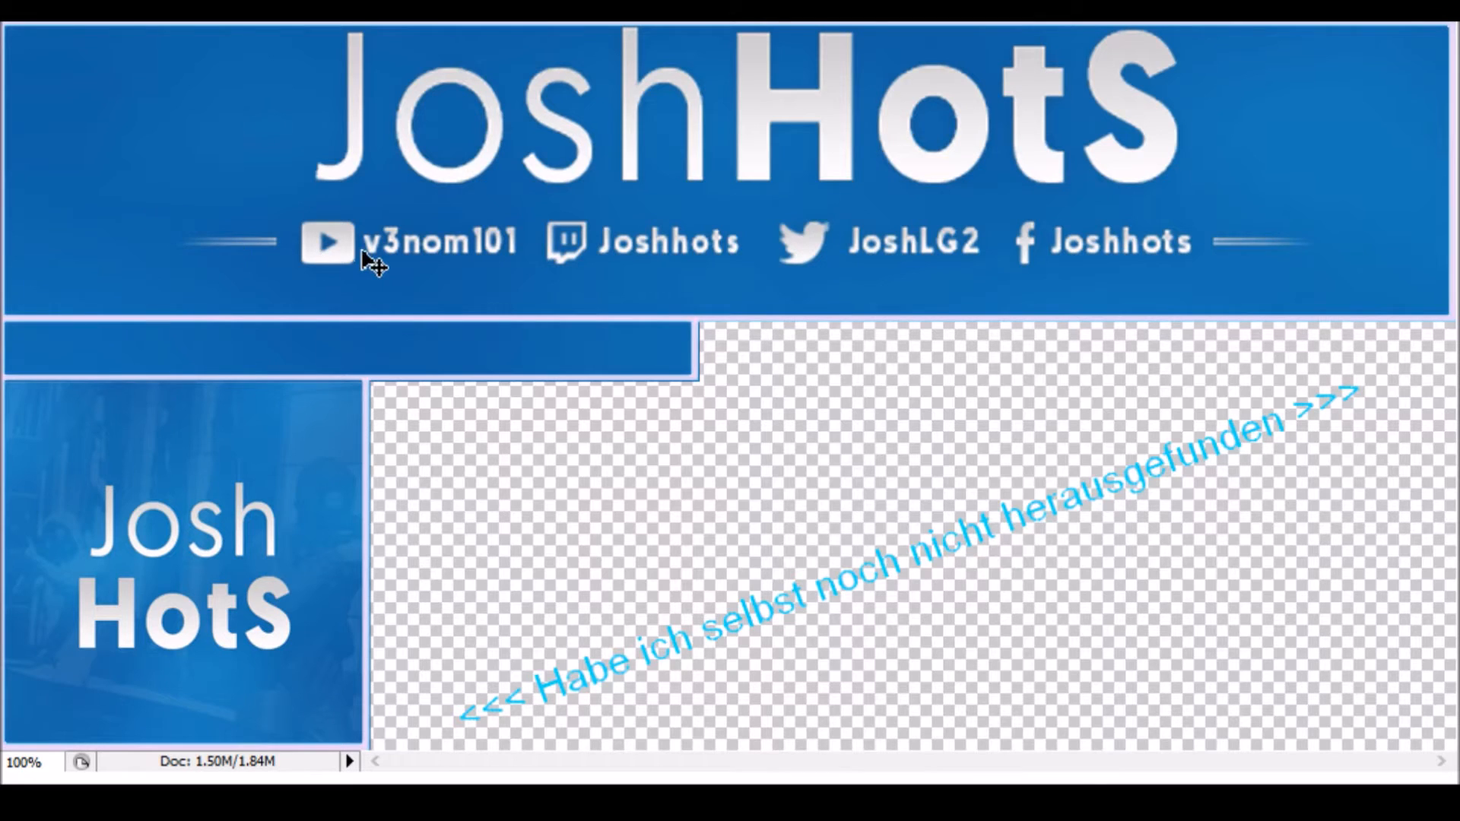
{"action": "mouse_move", "coordinate": [196, 300]}
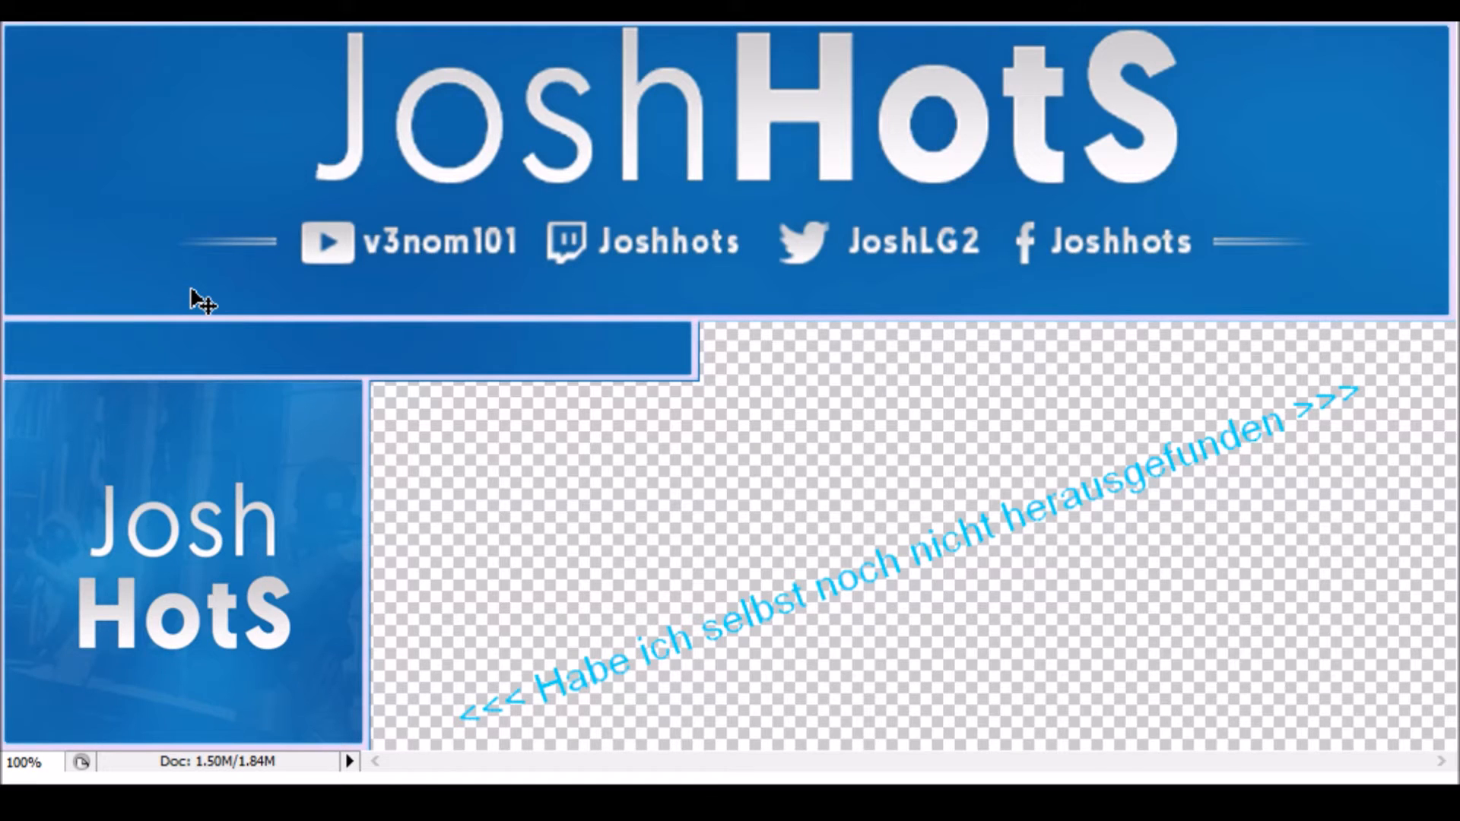
{"action": "mouse_move", "coordinate": [58, 566]}
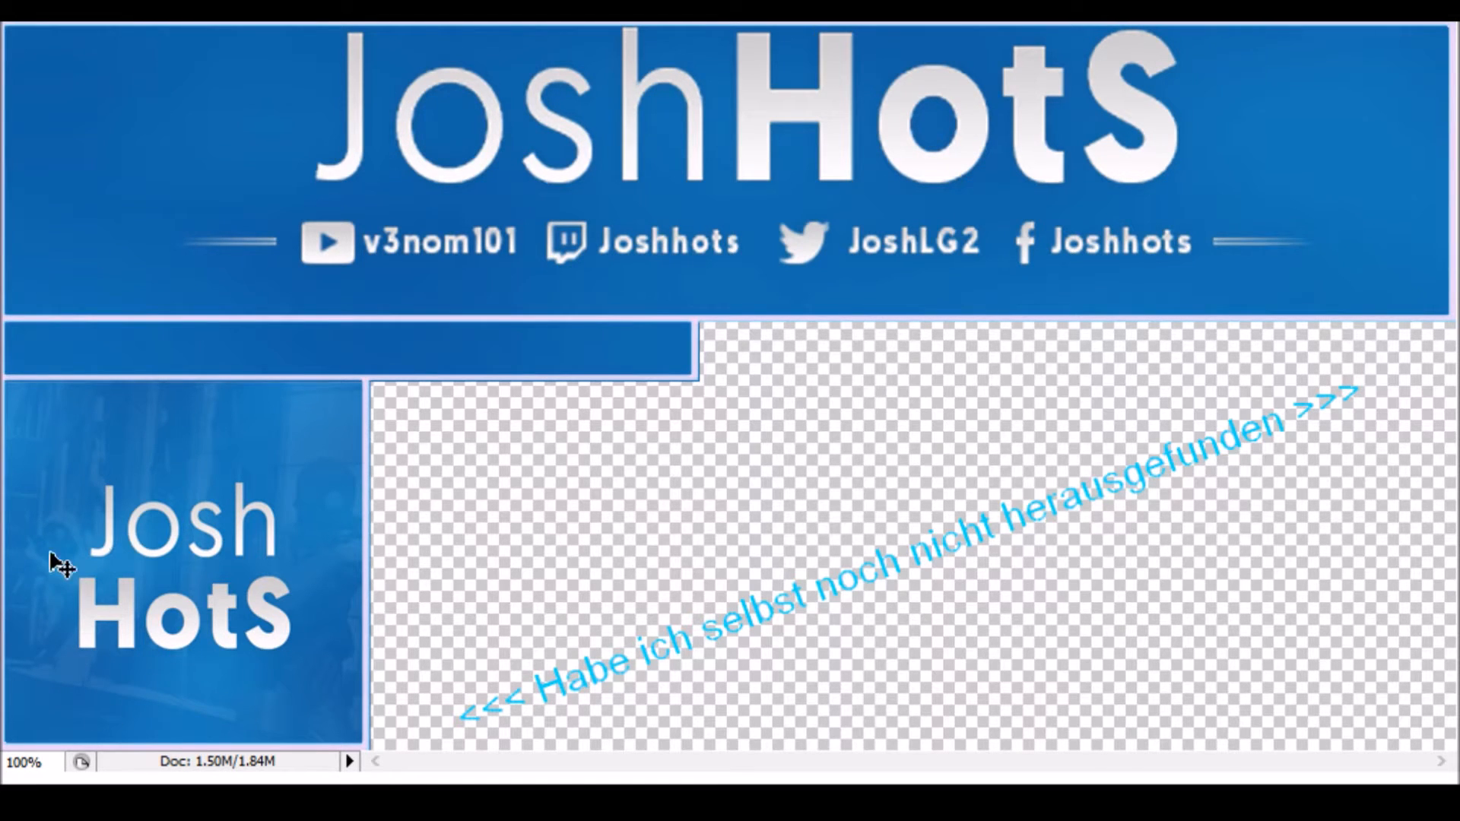
{"action": "mouse_move", "coordinate": [13, 539]}
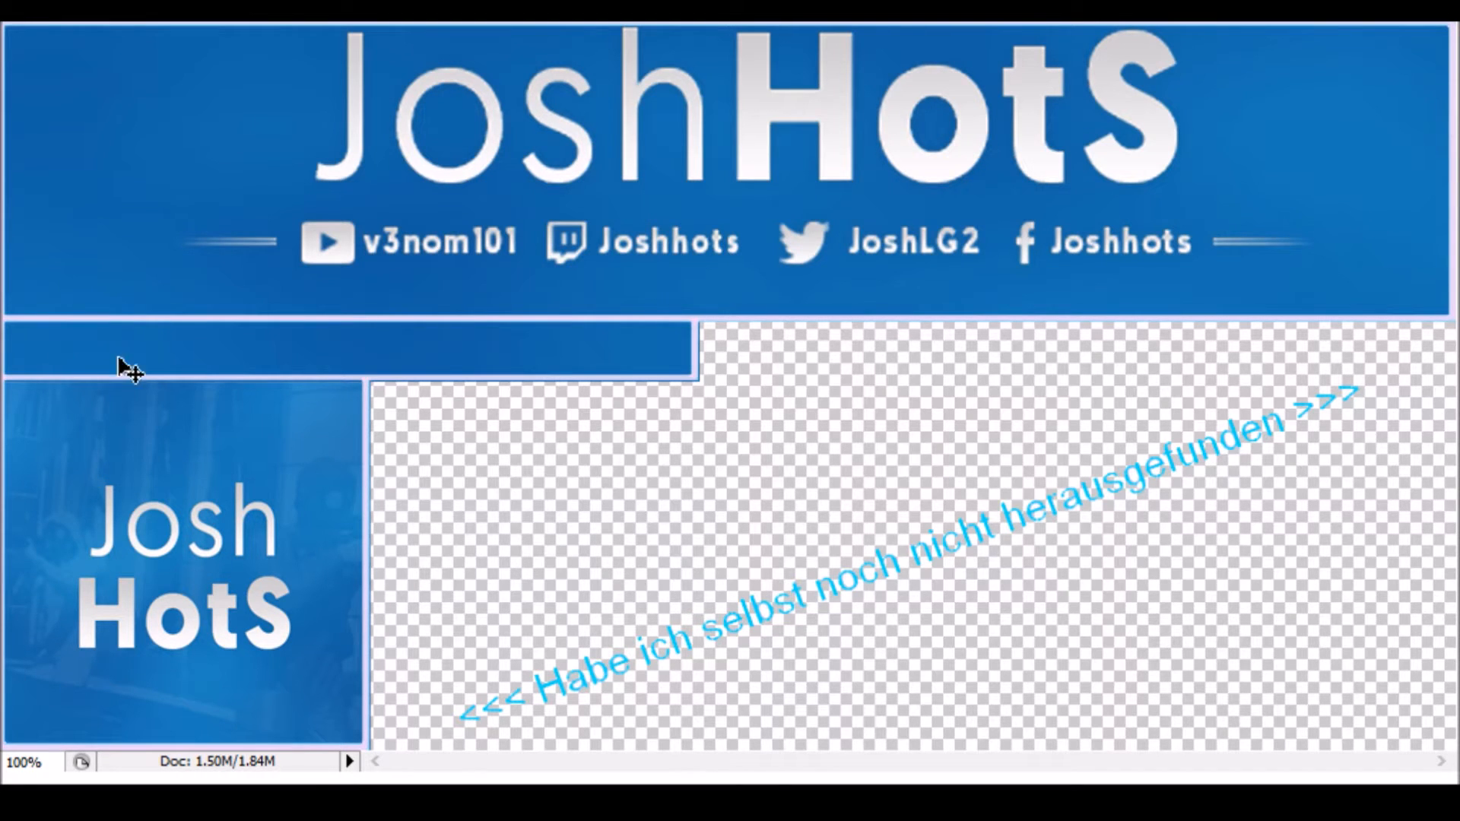
{"action": "mouse_move", "coordinate": [505, 353]}
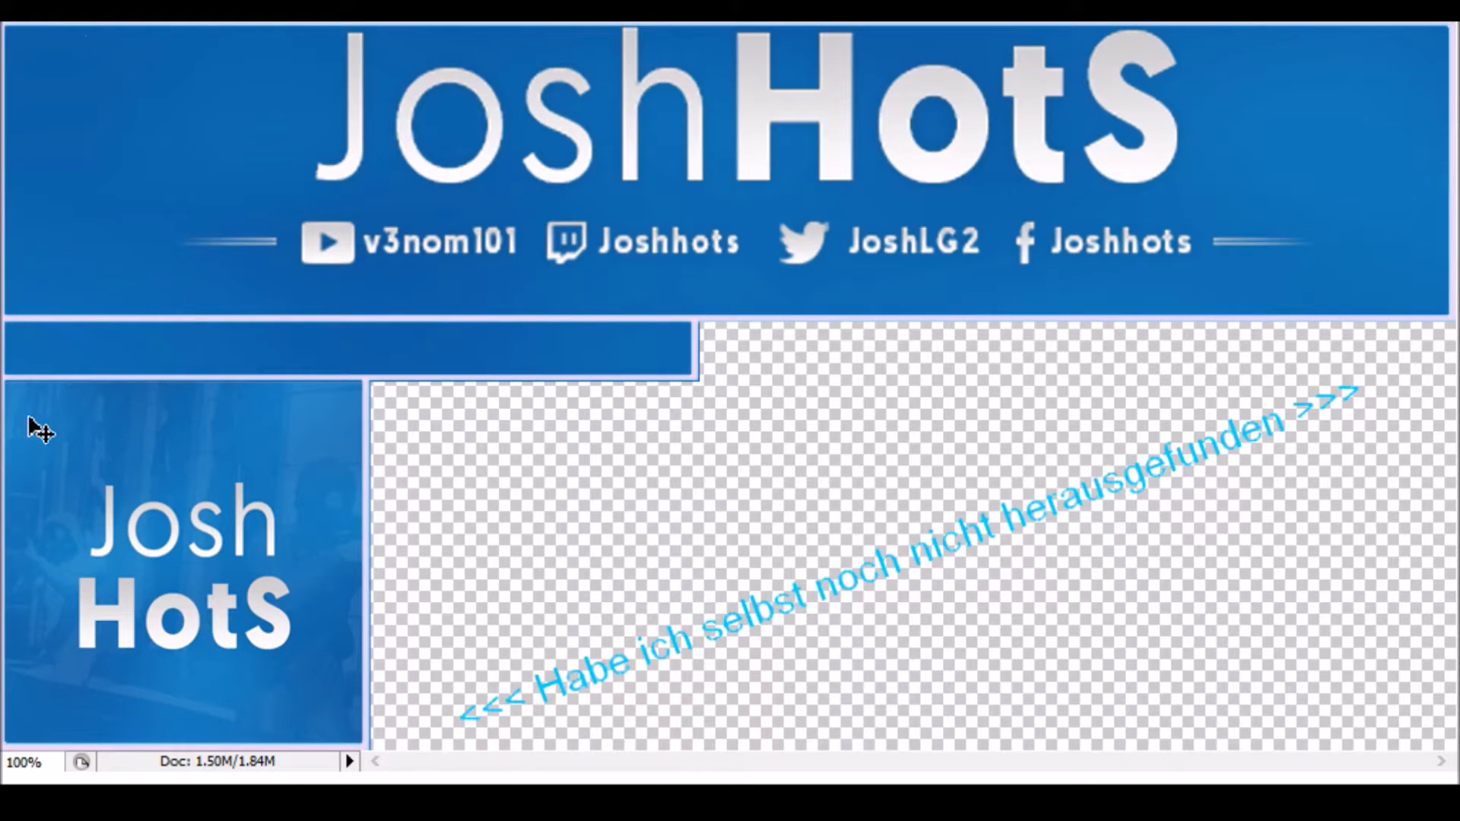
{"action": "mouse_move", "coordinate": [597, 414]}
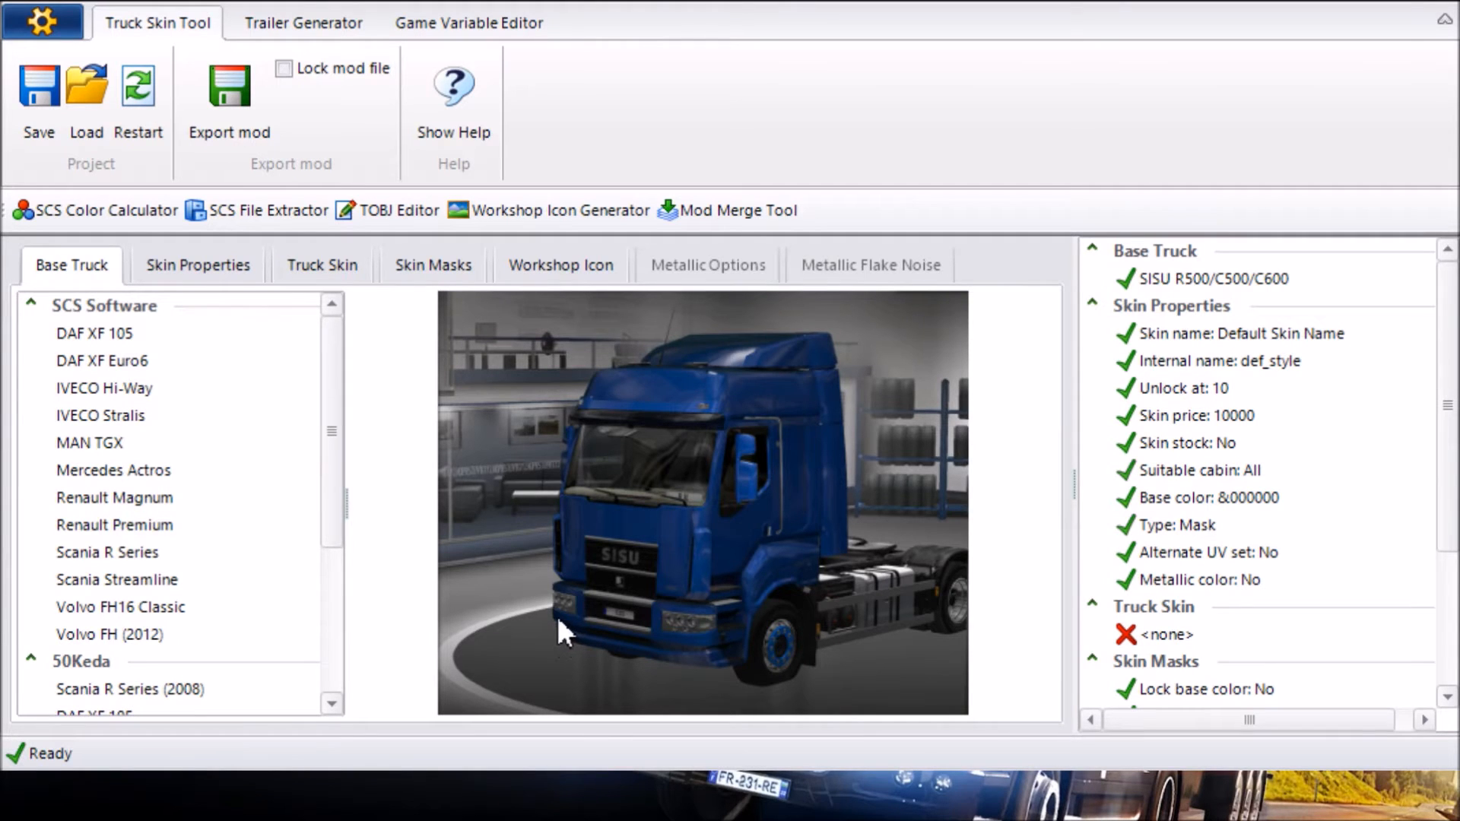
{"action": "mouse_move", "coordinate": [406, 50]}
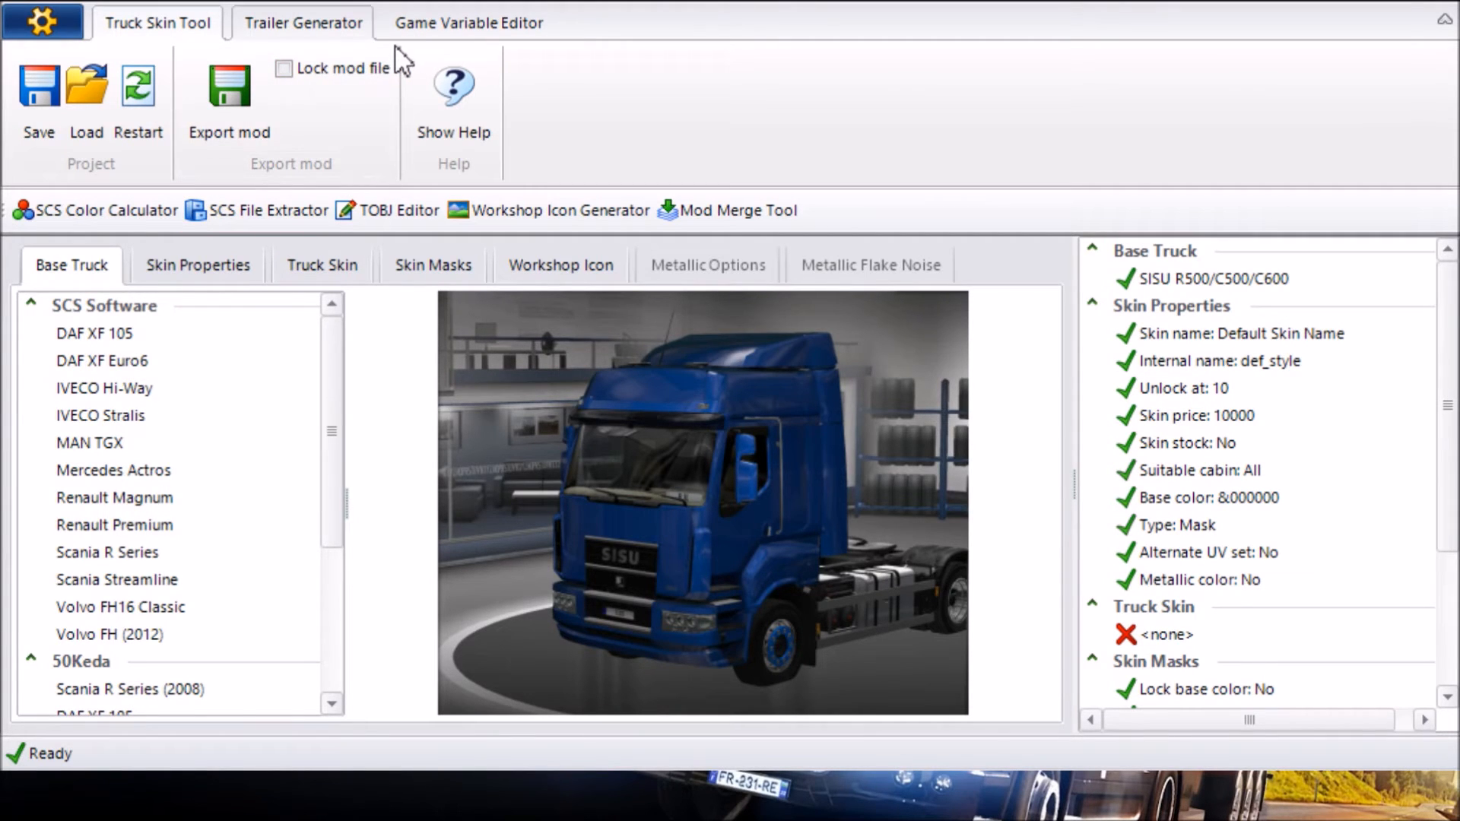
Switch from the truck skin workspace to the Trailer Generator.
{"action": "left_click", "coordinate": [303, 23]}
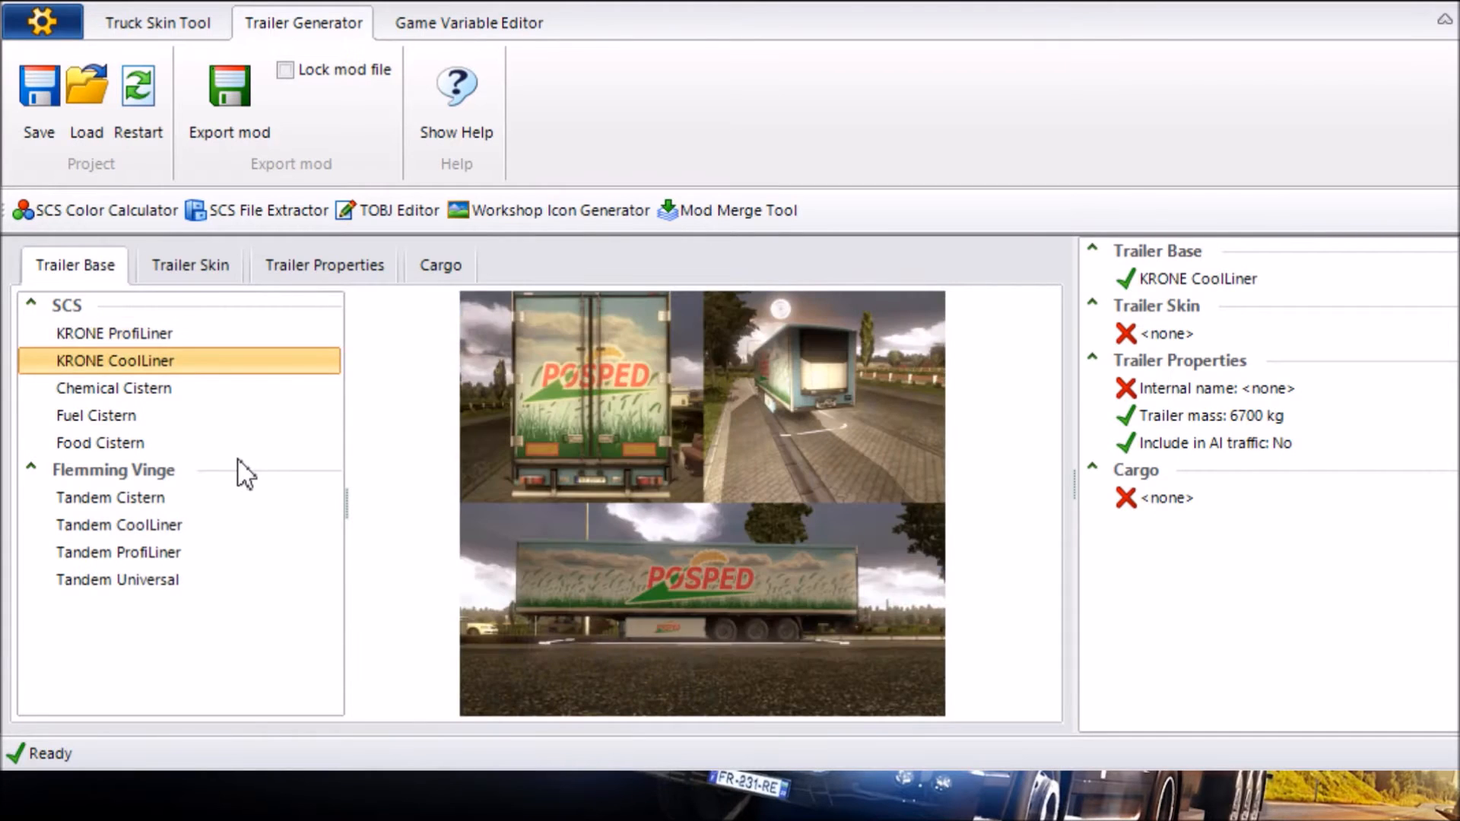
Choose KRONE ProfiLiner as the trailer base after previewing Fuel Cistern, moving on to the skin page.
{"action": "left_click", "coordinate": [96, 415]}
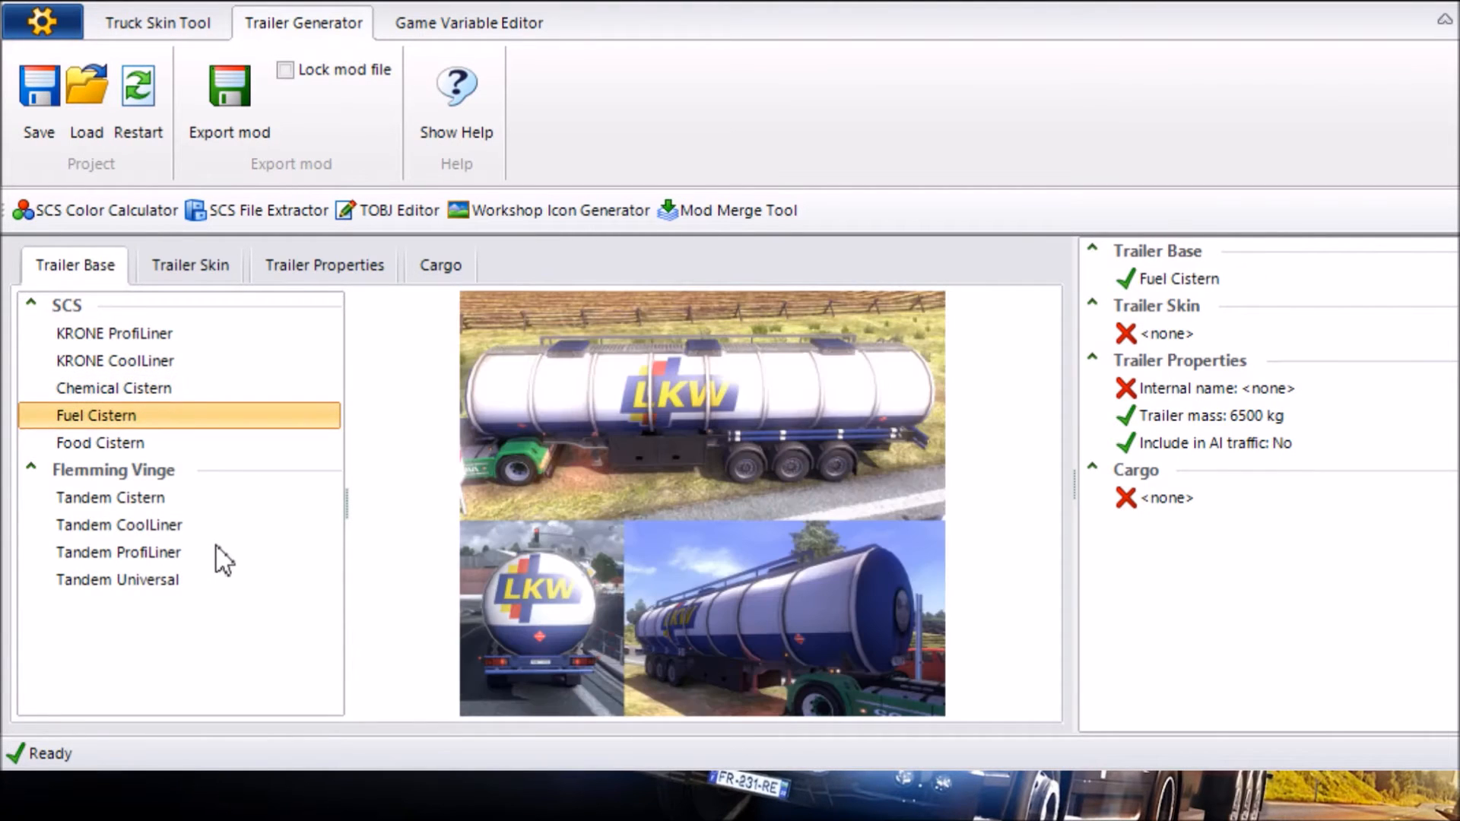
{"action": "mouse_move", "coordinate": [255, 545]}
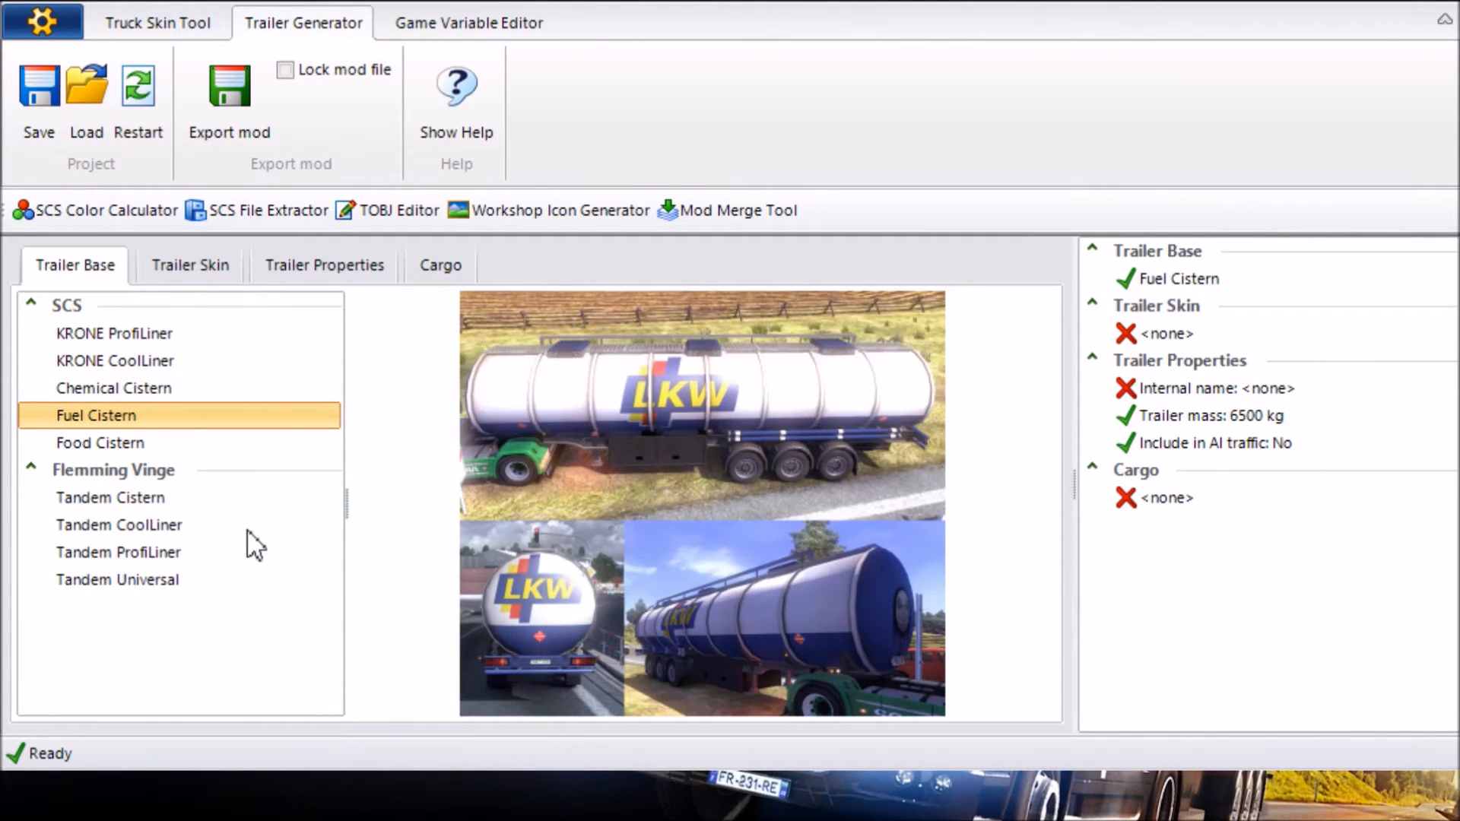
{"action": "mouse_move", "coordinate": [275, 475]}
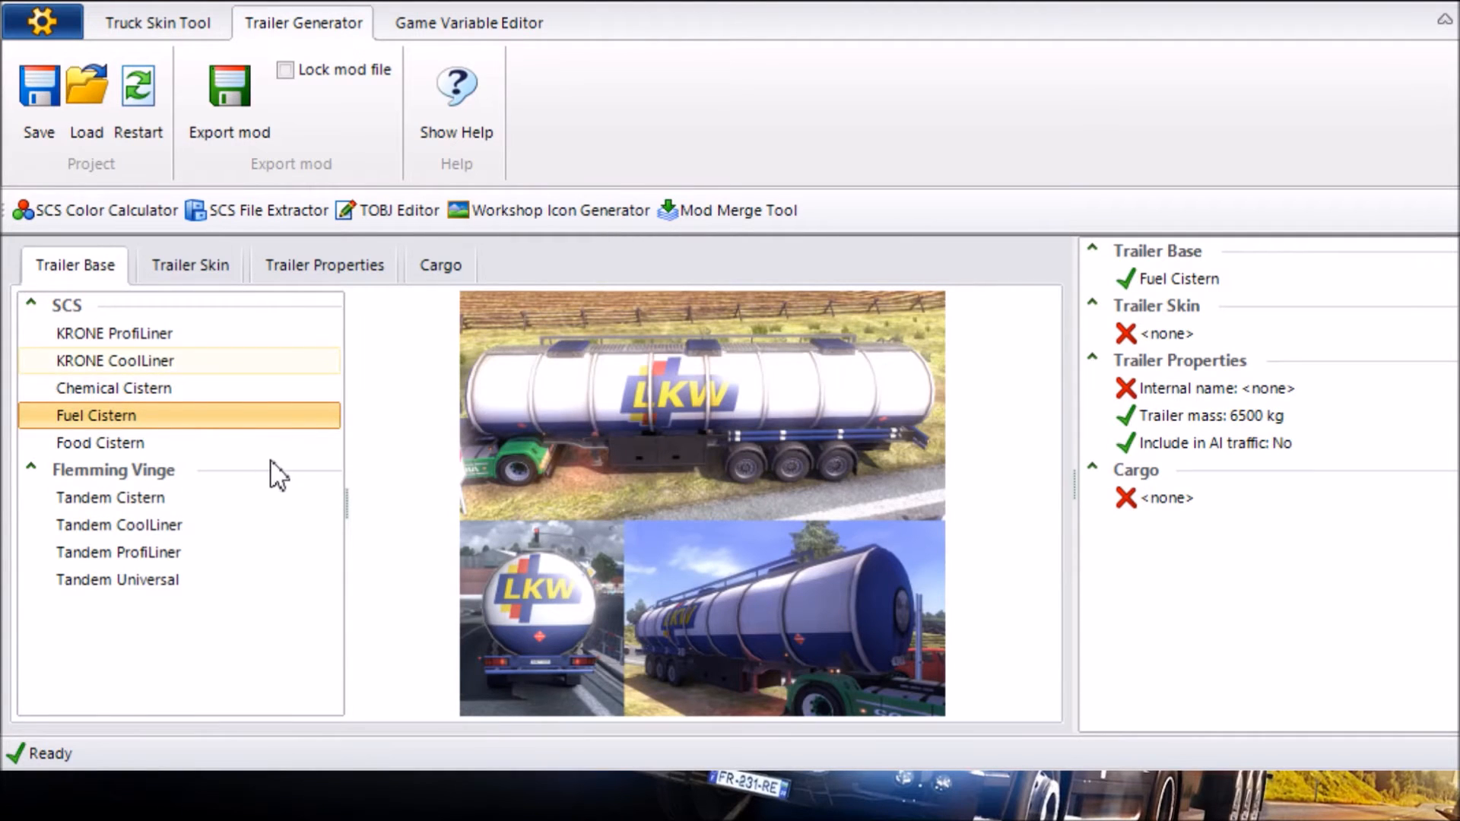
{"action": "left_click", "coordinate": [113, 333]}
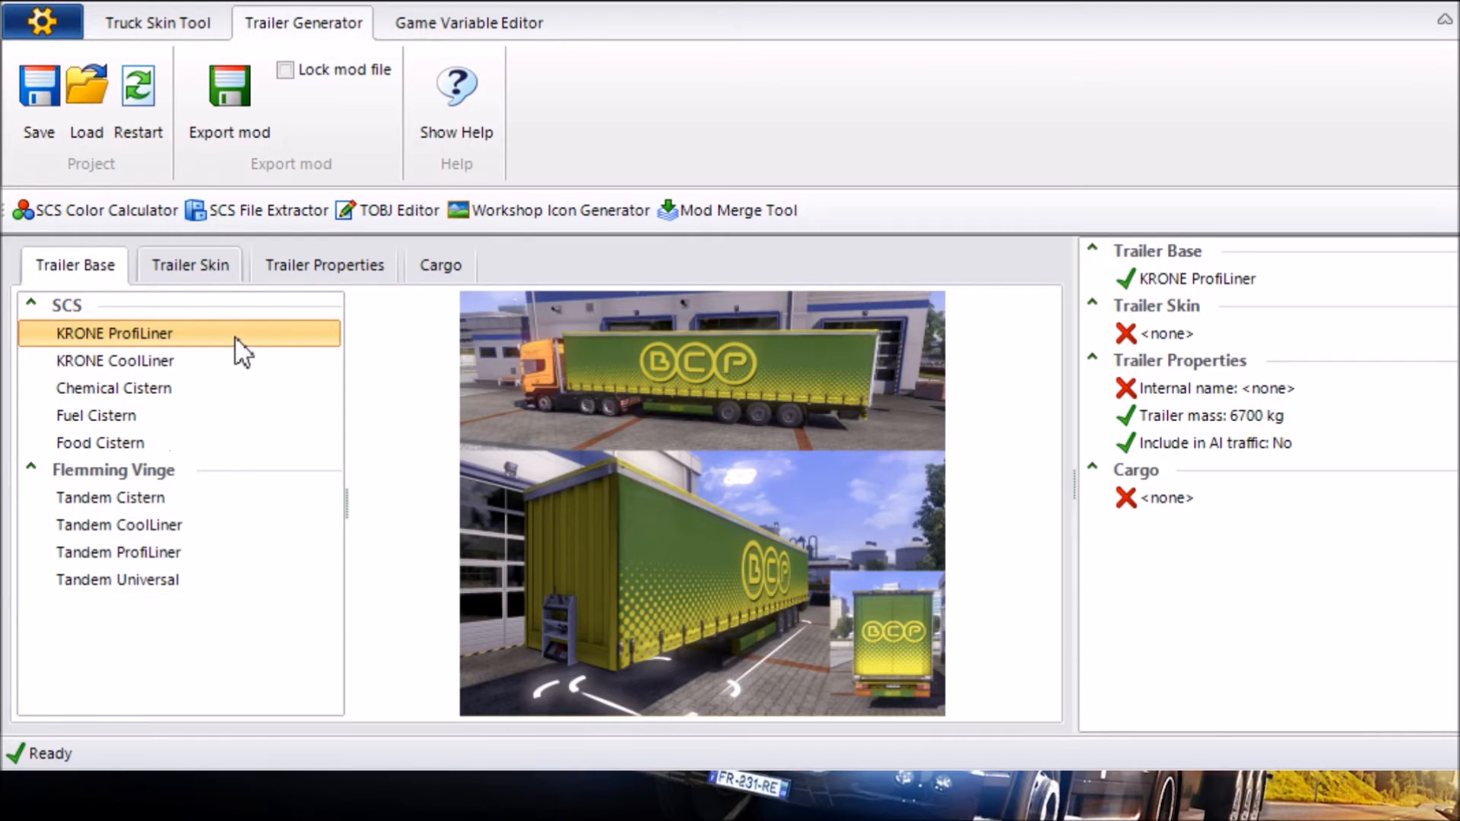
{"action": "left_click", "coordinate": [190, 265]}
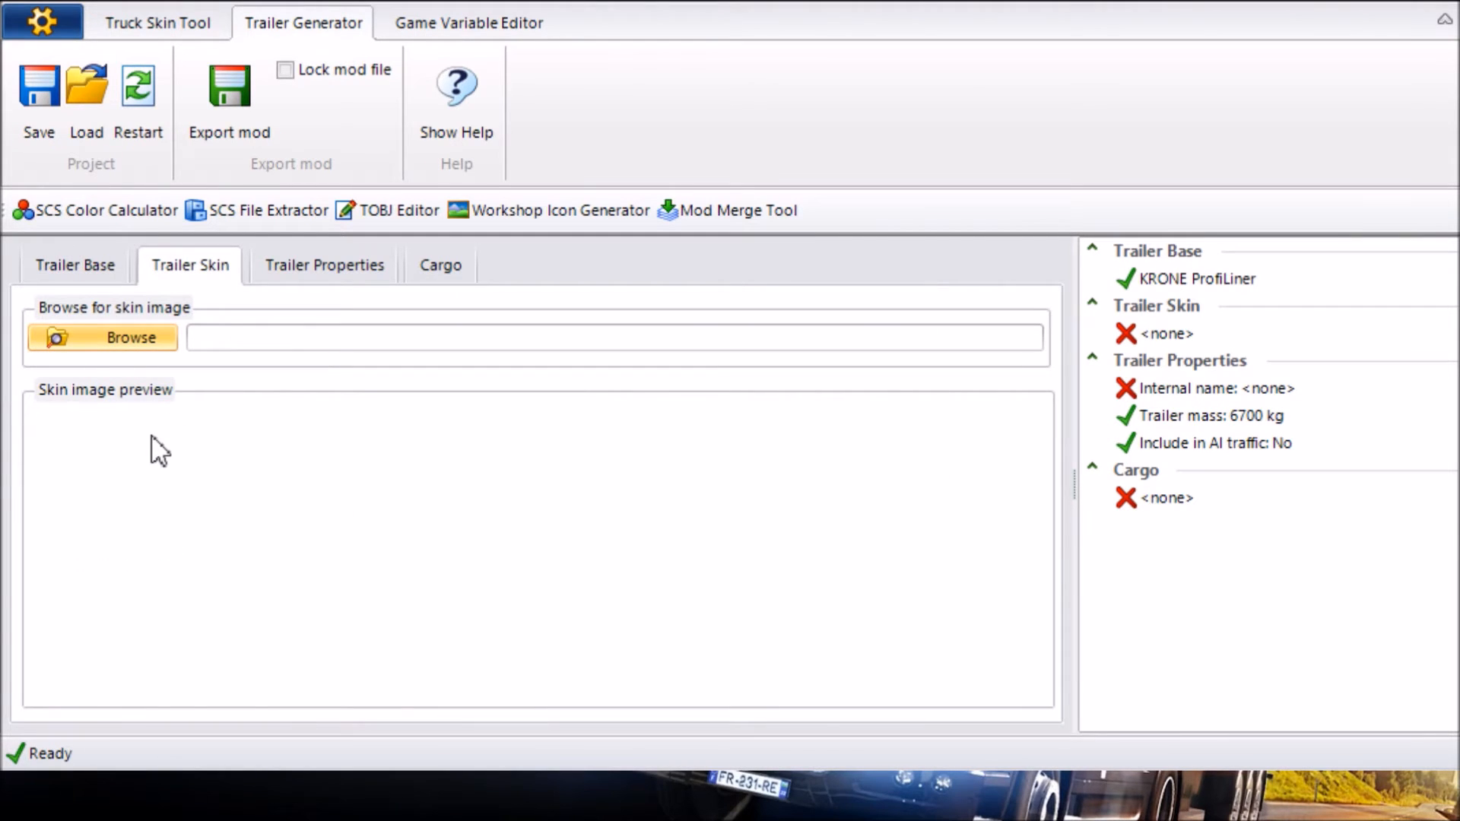
{"action": "mouse_move", "coordinate": [155, 468]}
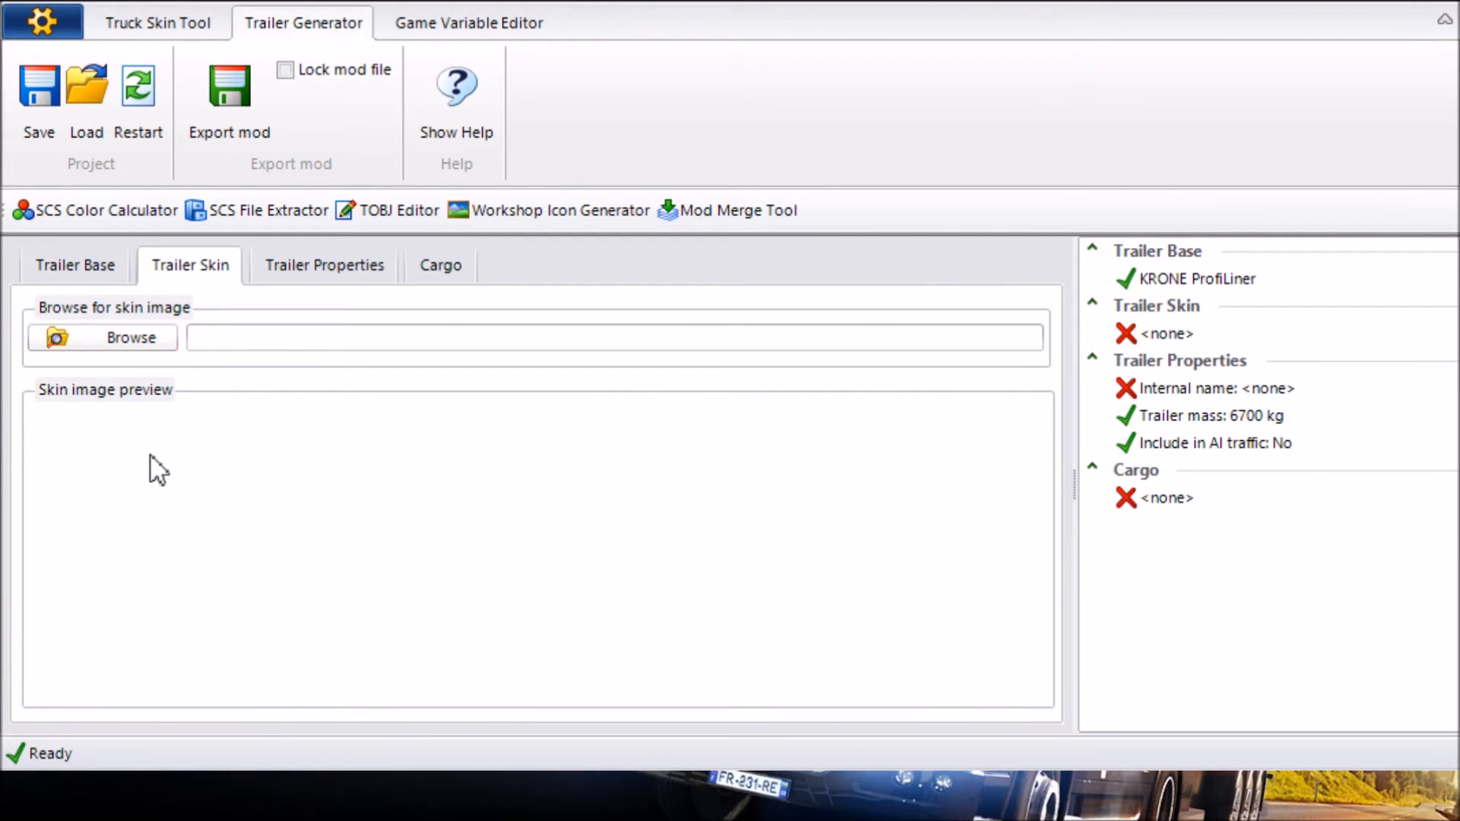
Load JoshHotS Skin.png as the trailer skin and move on to the trailer properties.
{"action": "left_click", "coordinate": [102, 337]}
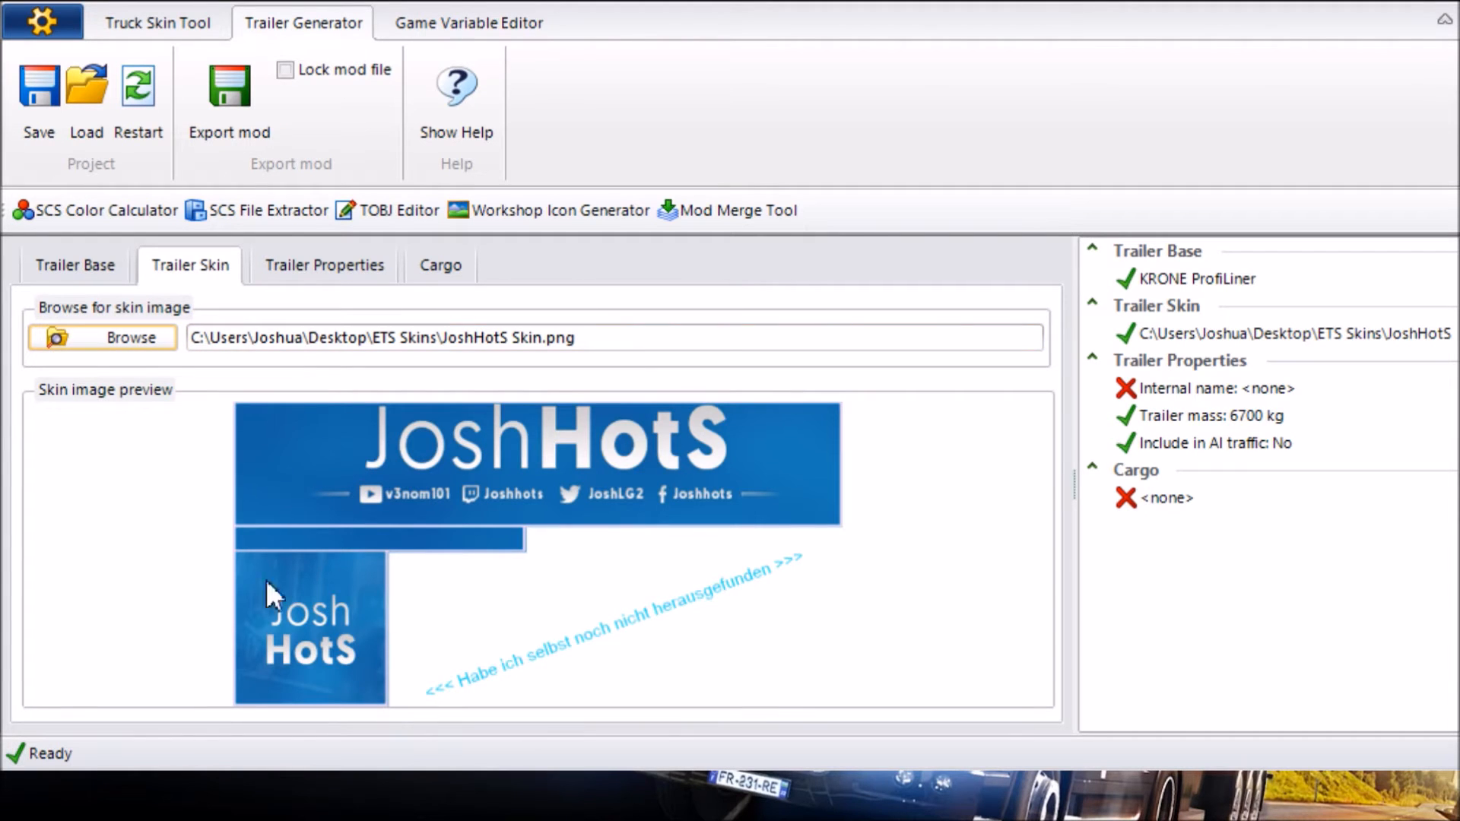
{"action": "mouse_move", "coordinate": [400, 611]}
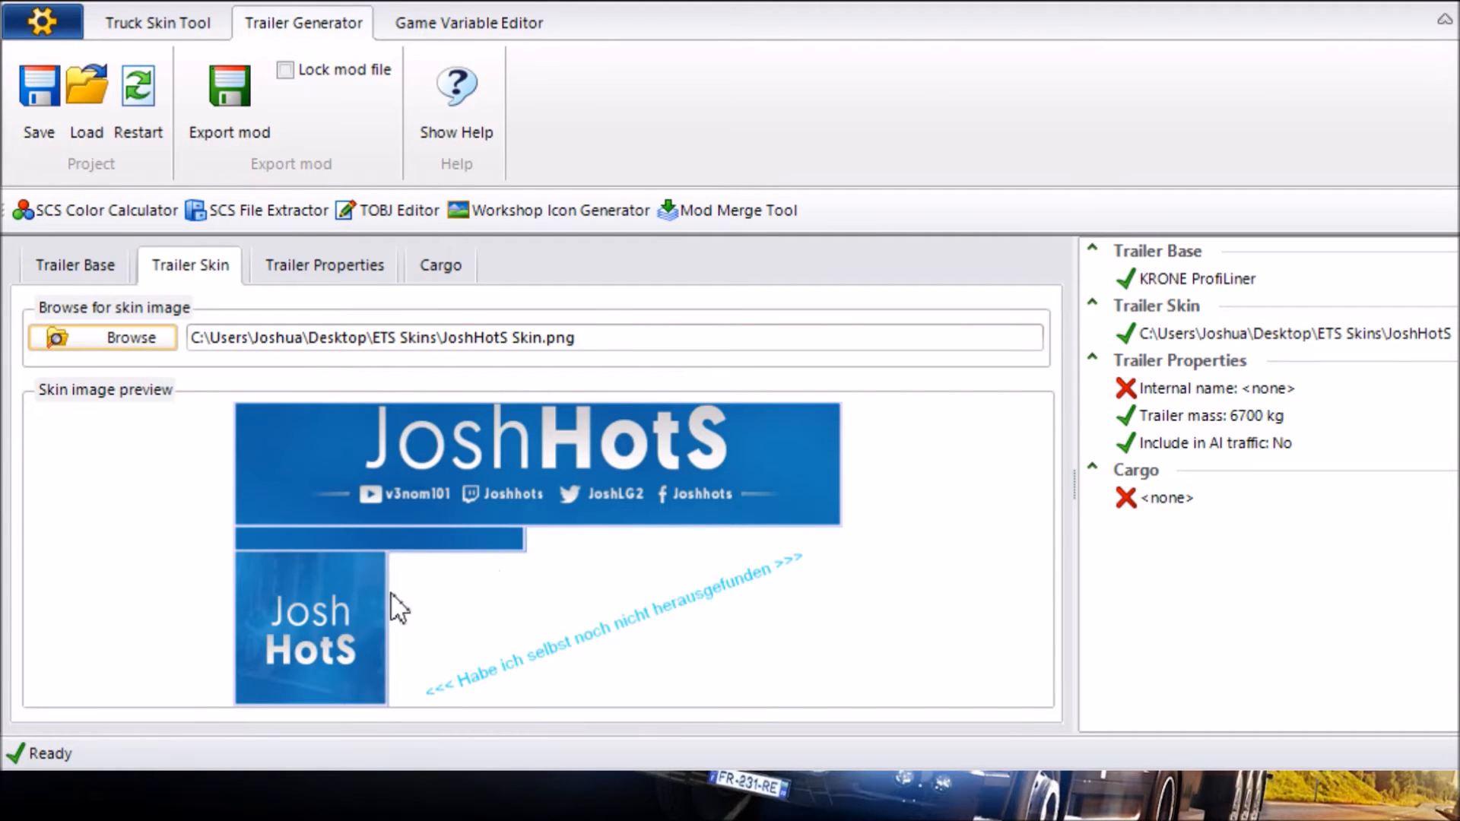
{"action": "mouse_move", "coordinate": [464, 560]}
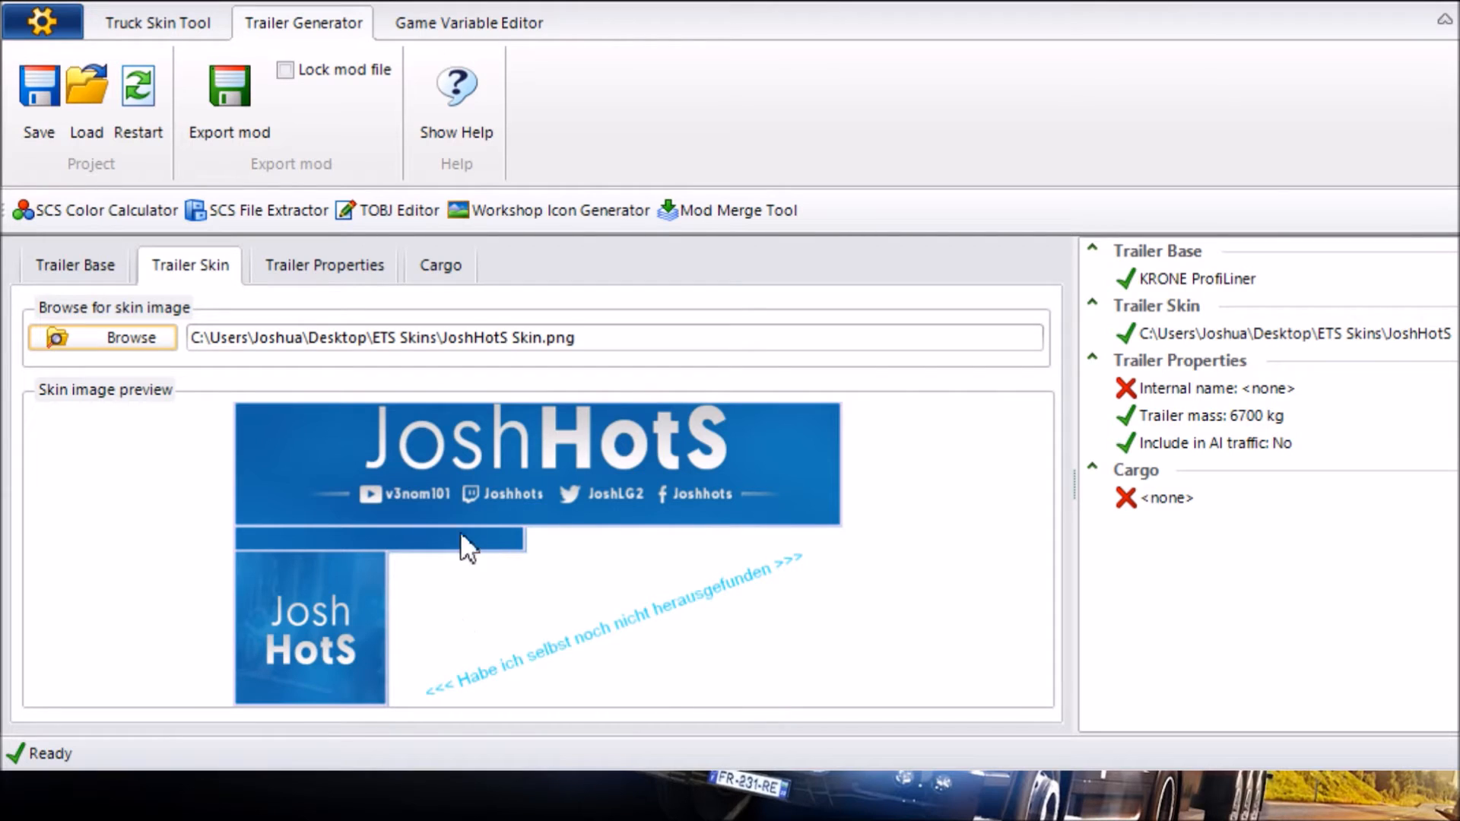
{"action": "left_click", "coordinate": [325, 264]}
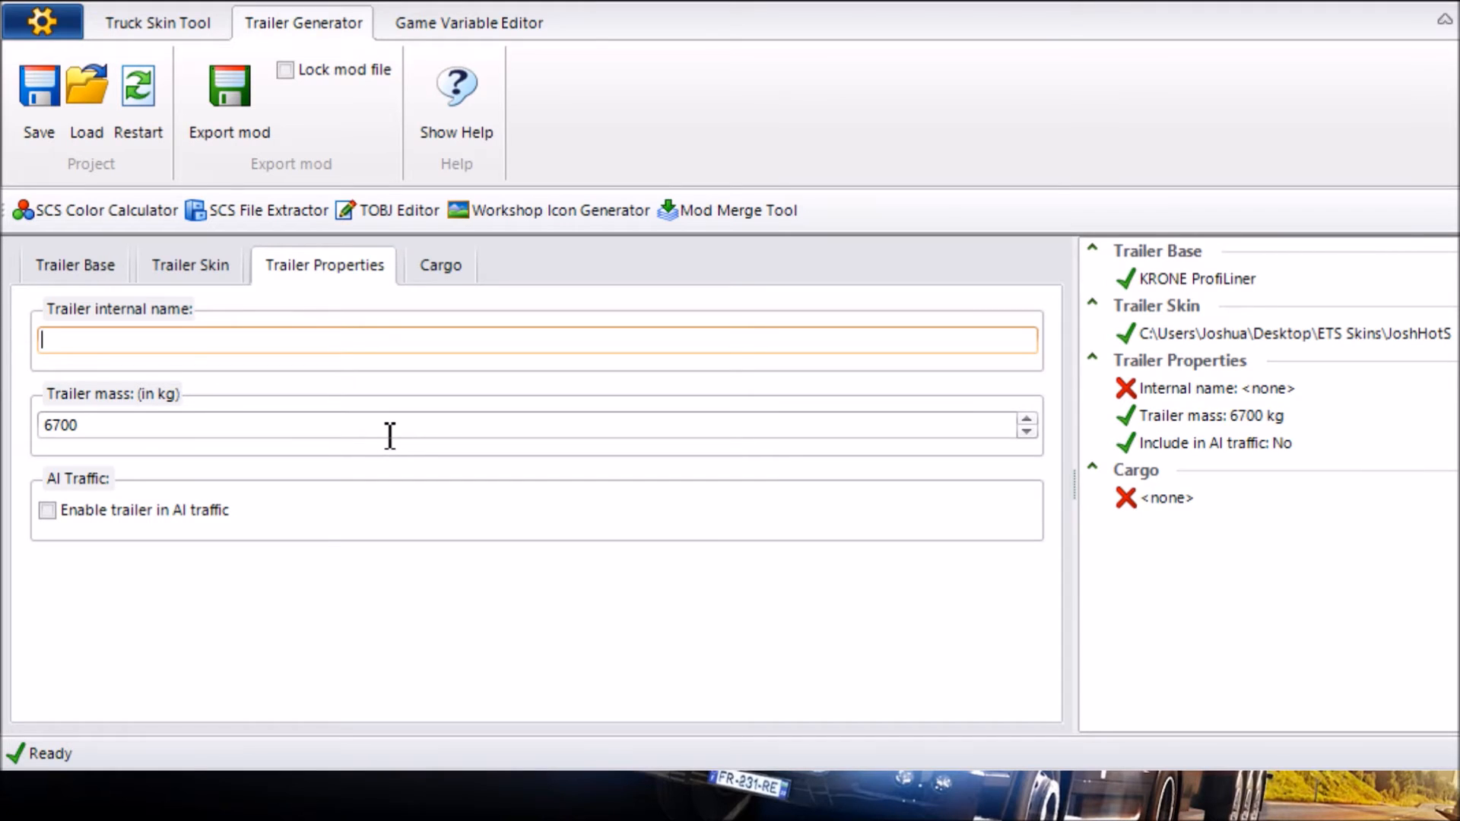
Name the trailer internally jht45 and start a new cargo entry.
{"action": "type", "text": "jht45"}
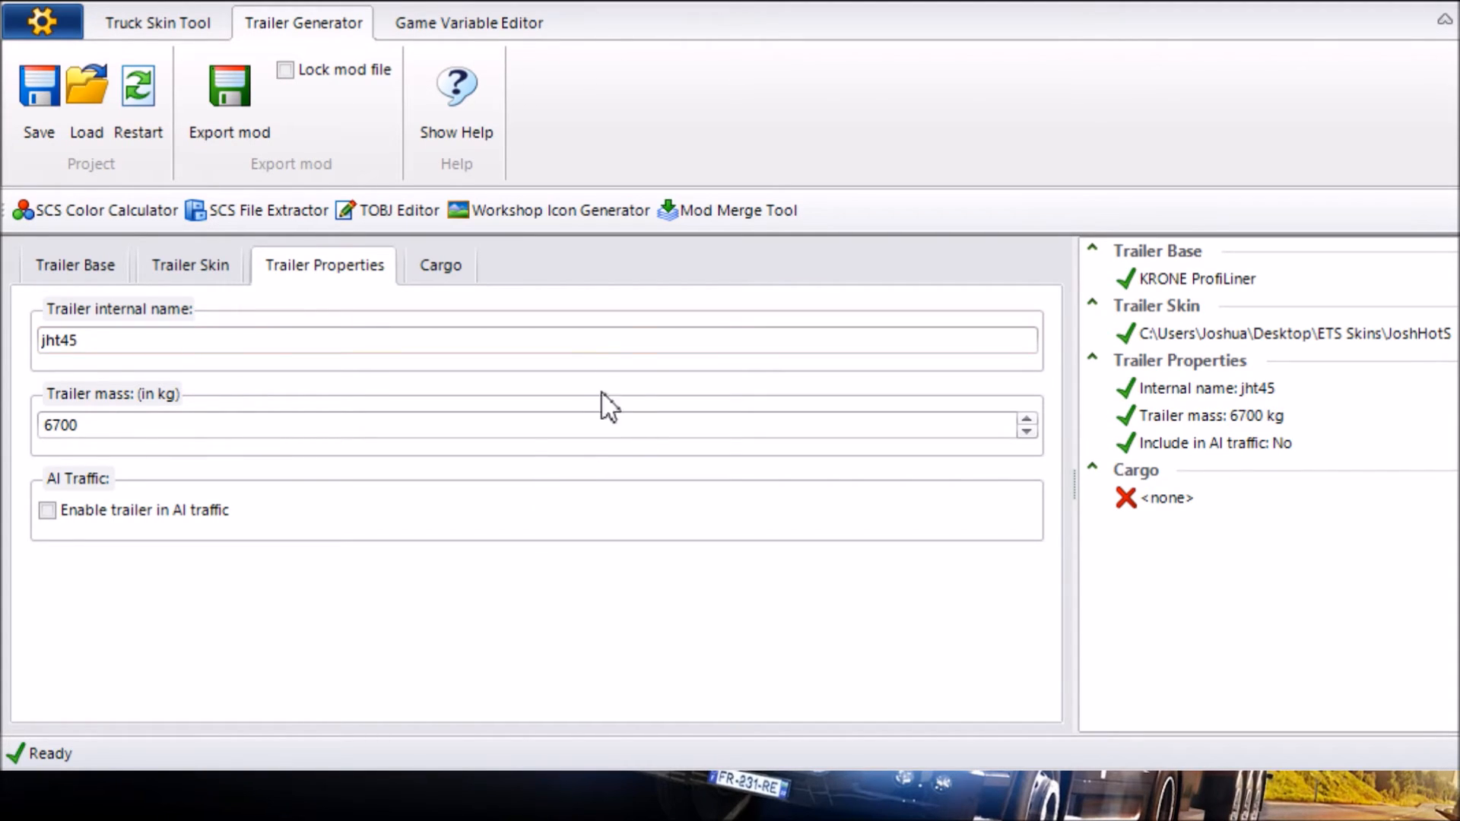
{"action": "left_click", "coordinate": [440, 265]}
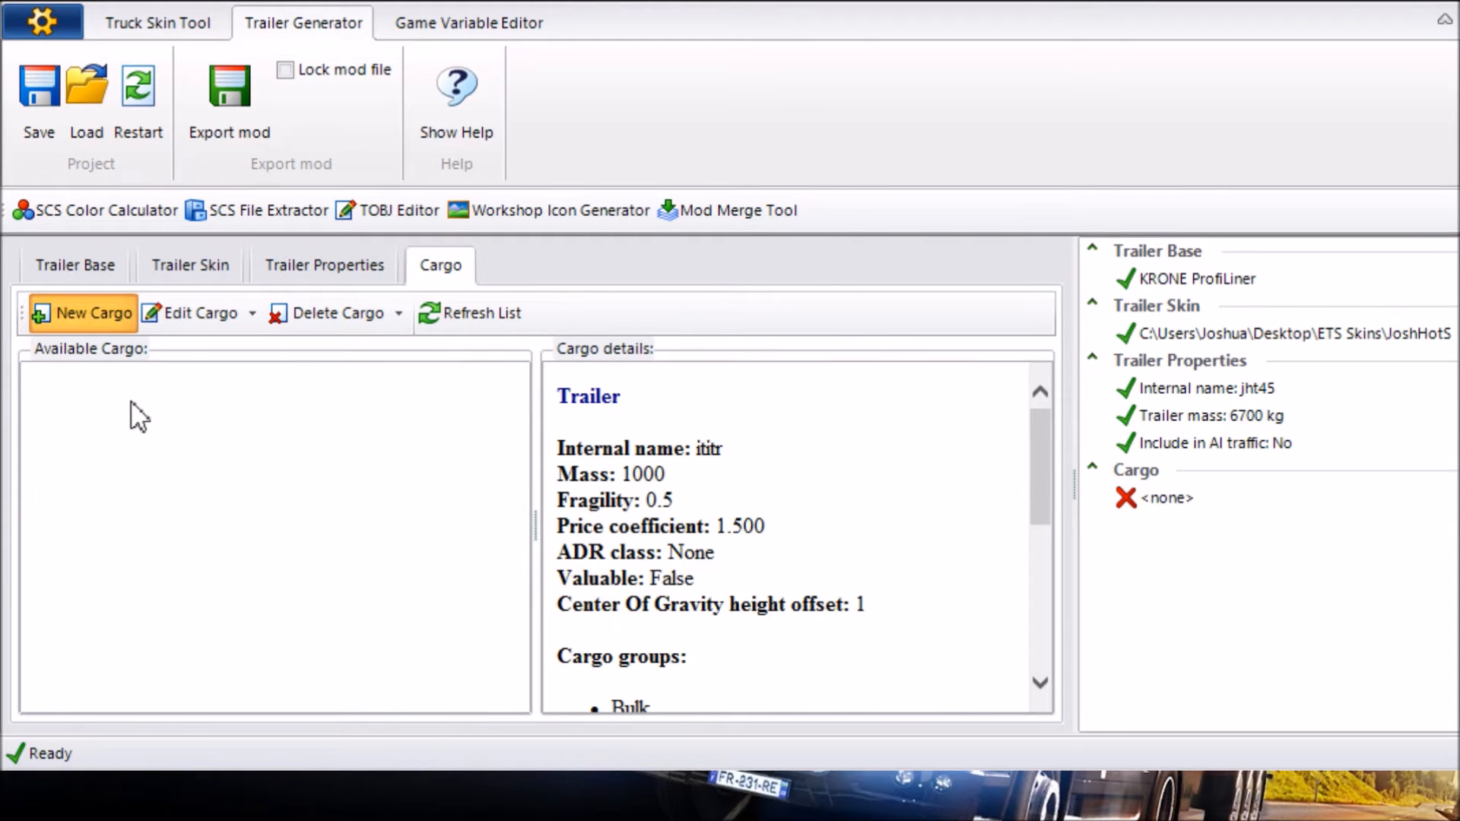
{"action": "left_click", "coordinate": [82, 314]}
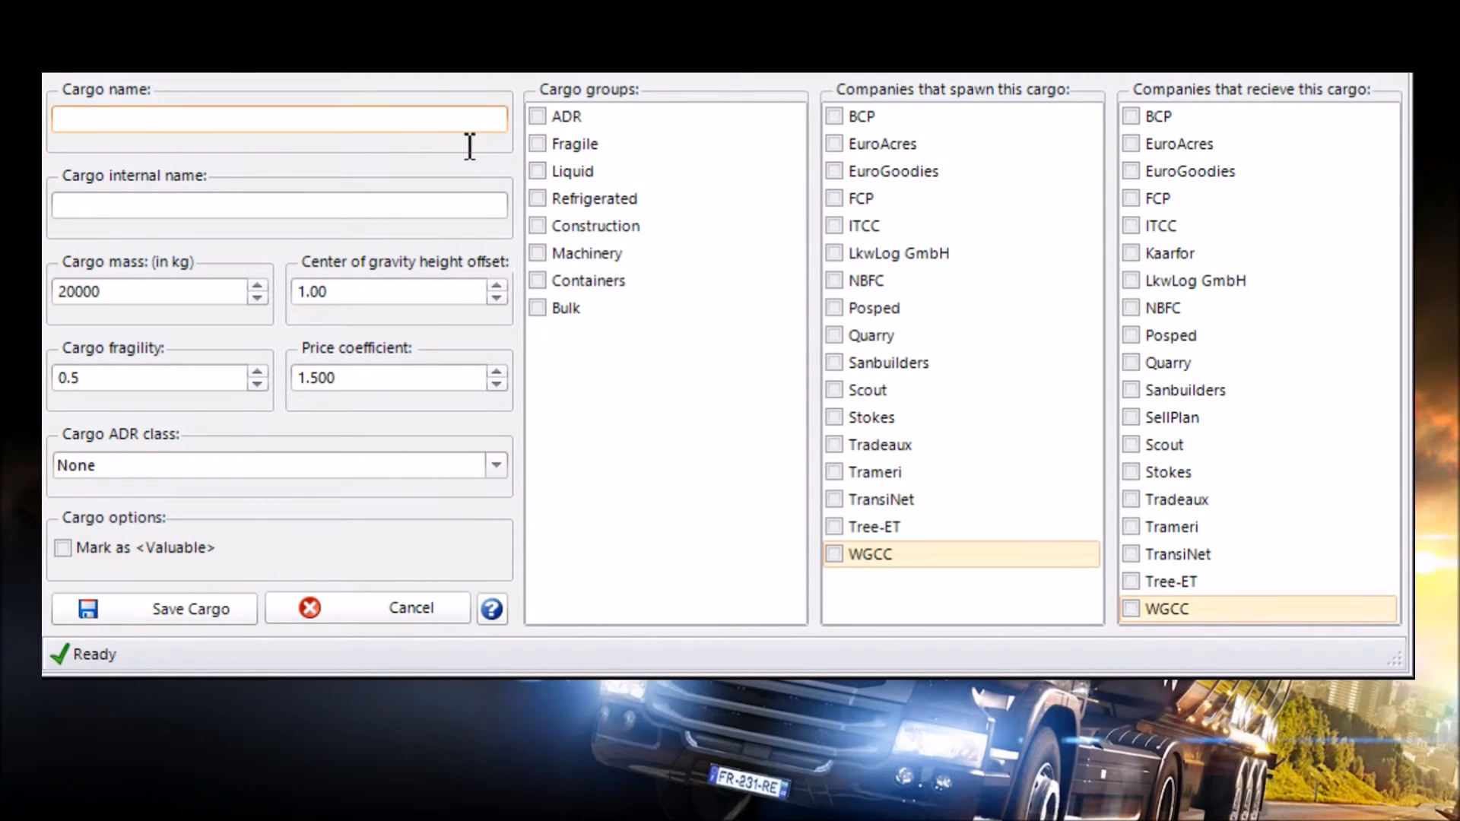
Name the cargo Trailer with internal name ititr and add the Fragile group to its cargo groups.
{"action": "type", "text": "Trailer"}
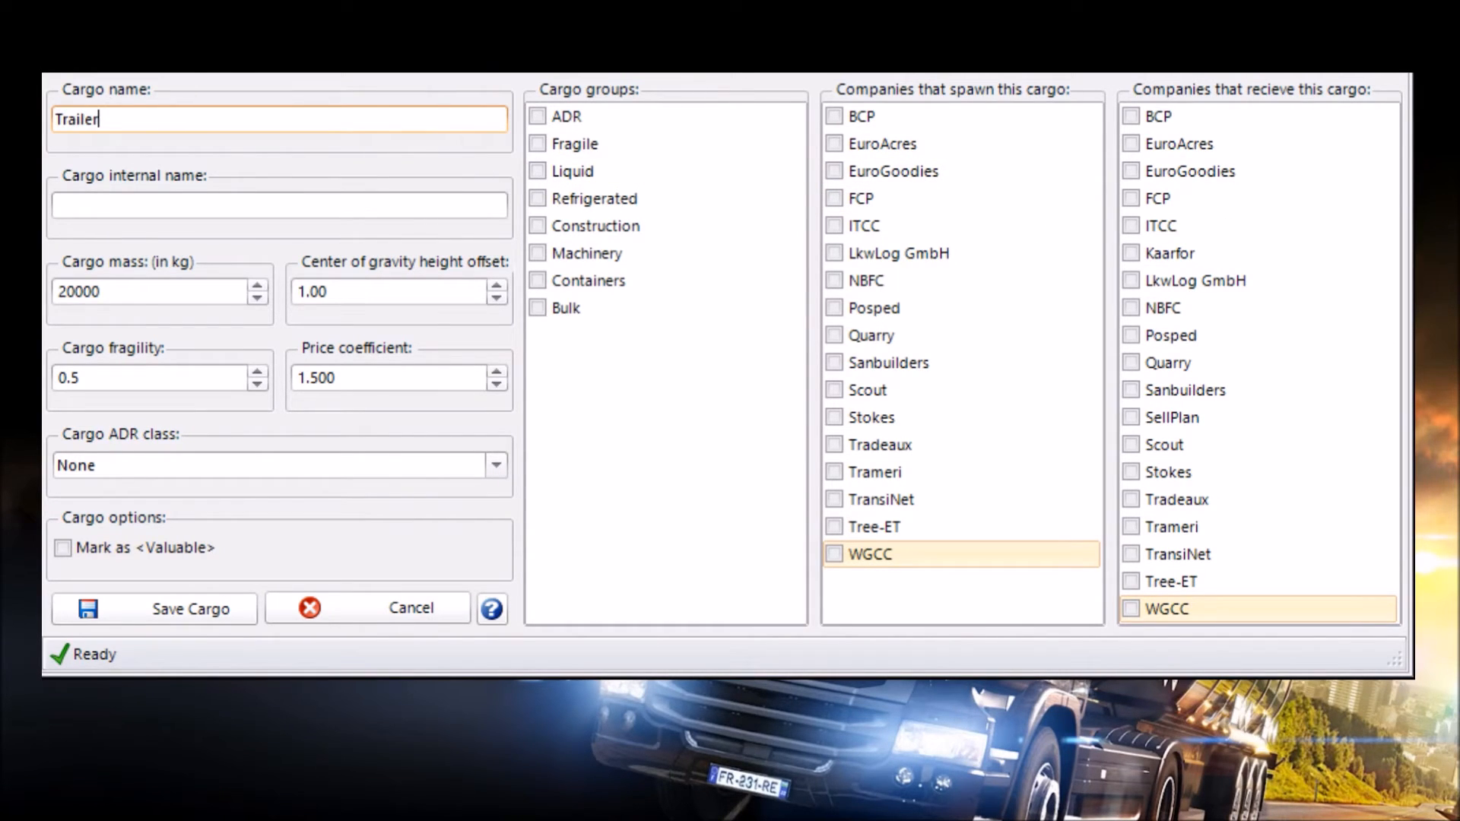
{"action": "left_click", "coordinate": [280, 207]}
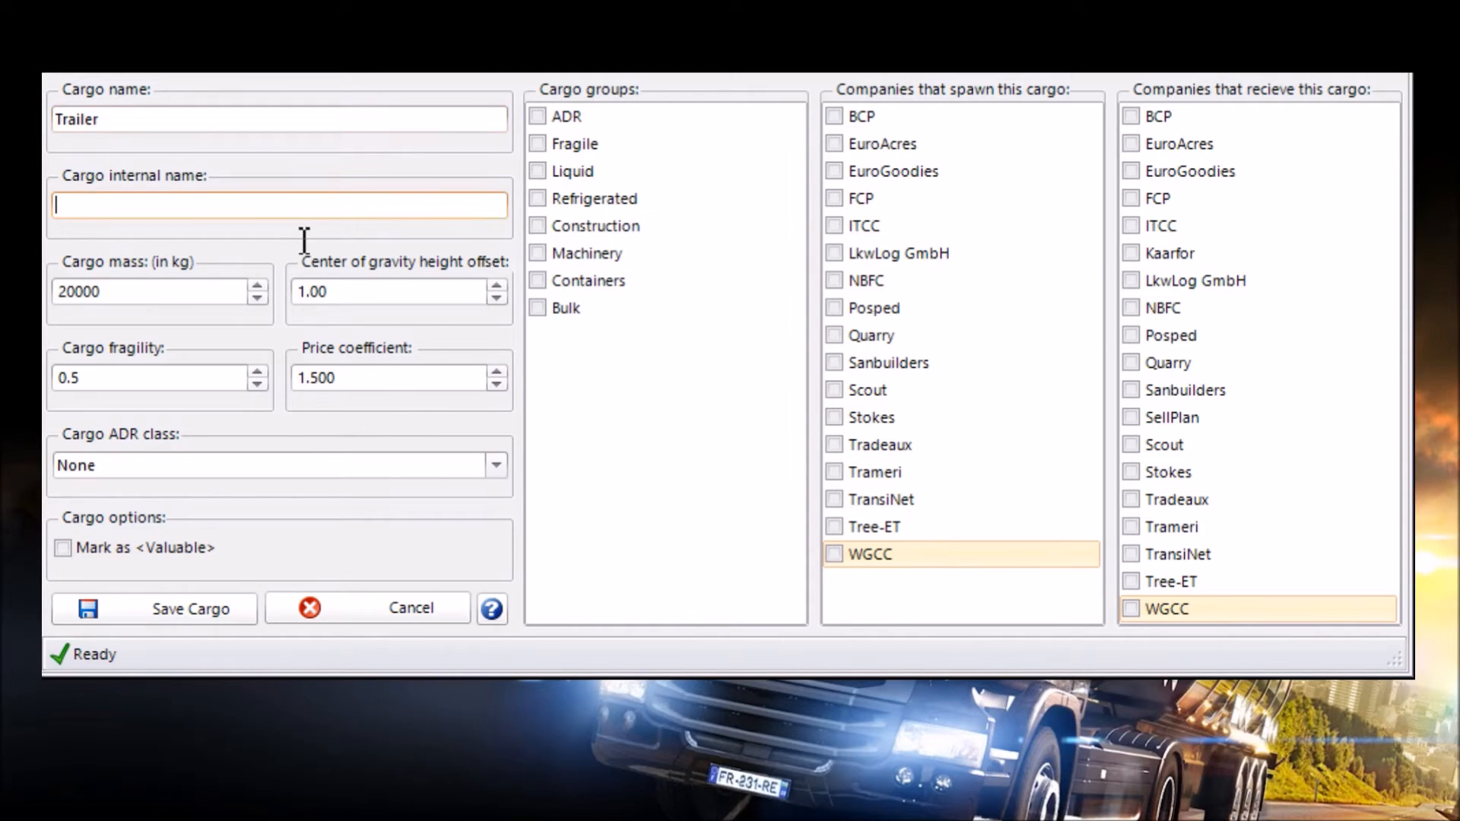
{"action": "type", "text": "ititr"}
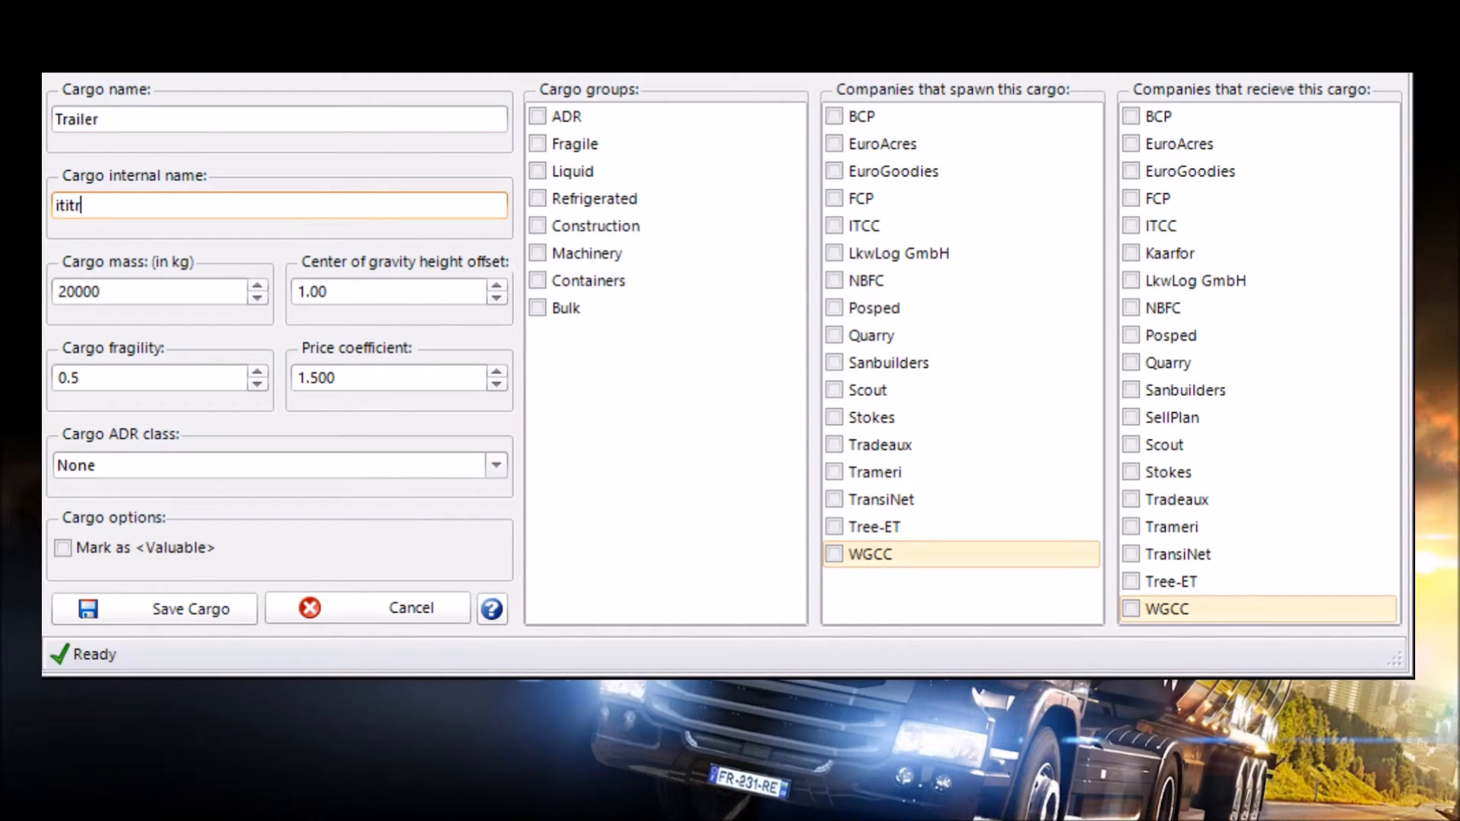
{"action": "mouse_move", "coordinate": [301, 238]}
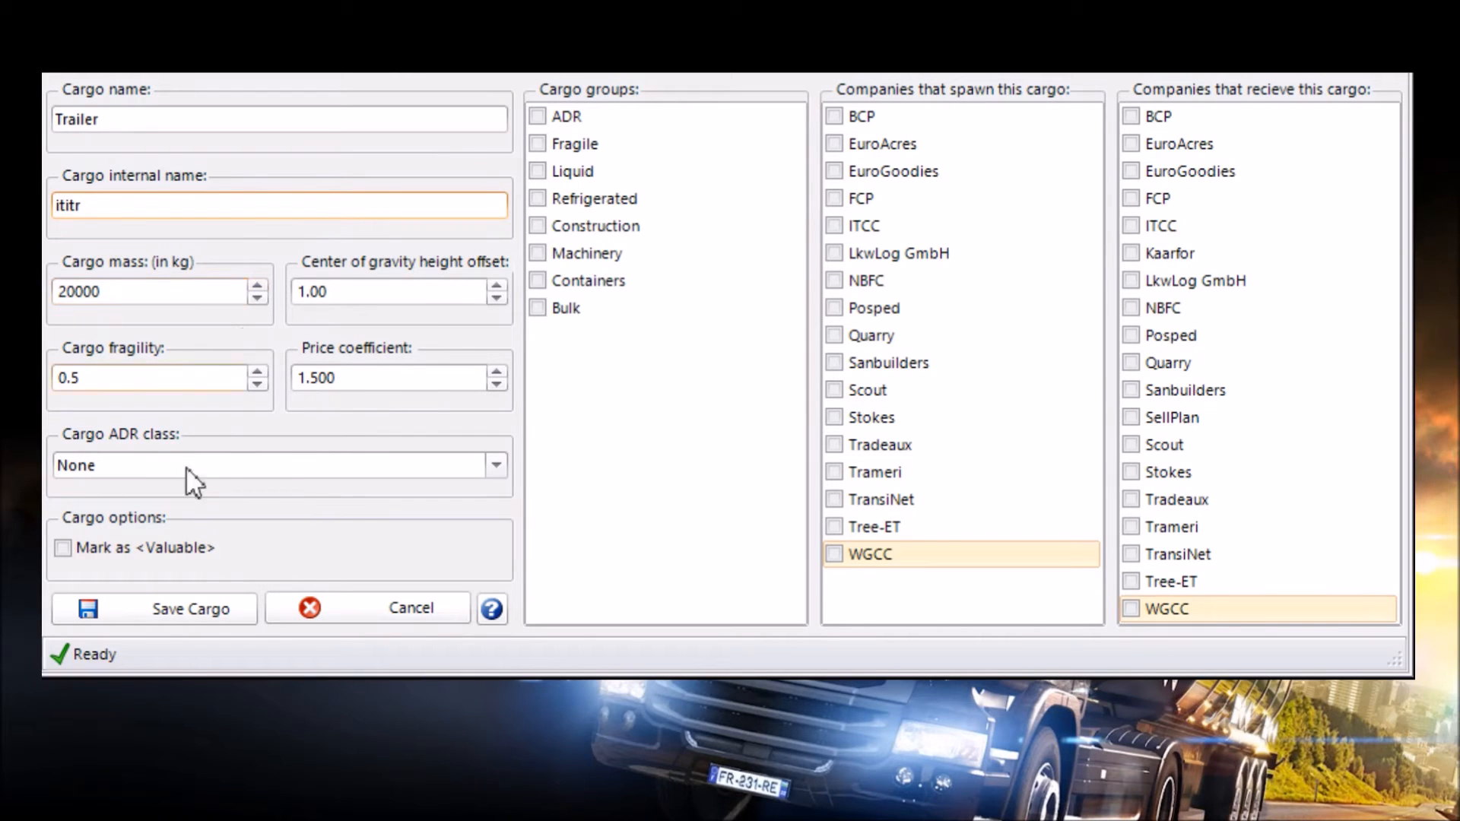
{"action": "mouse_move", "coordinate": [558, 438]}
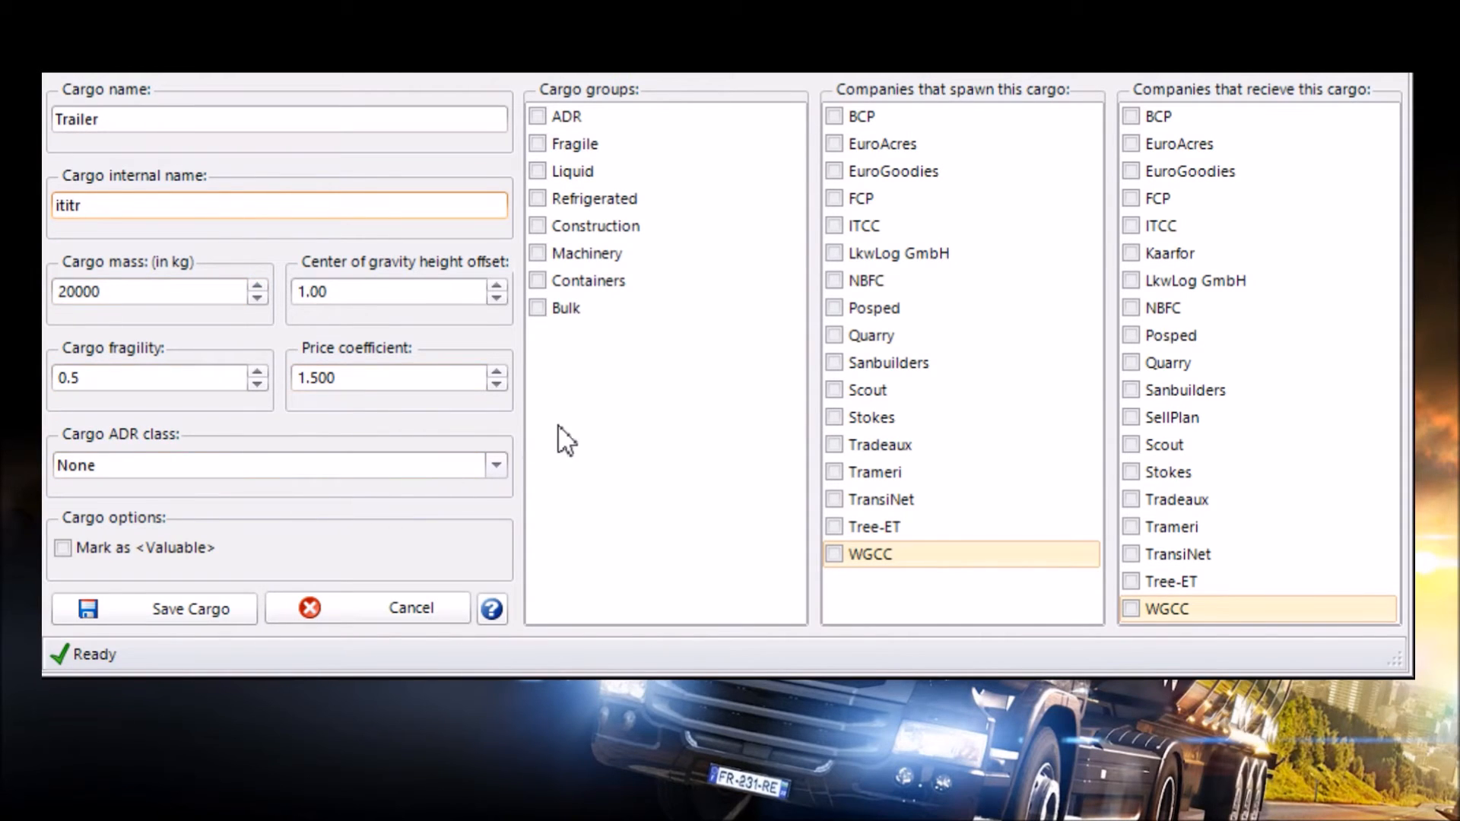
{"action": "left_click", "coordinate": [537, 280]}
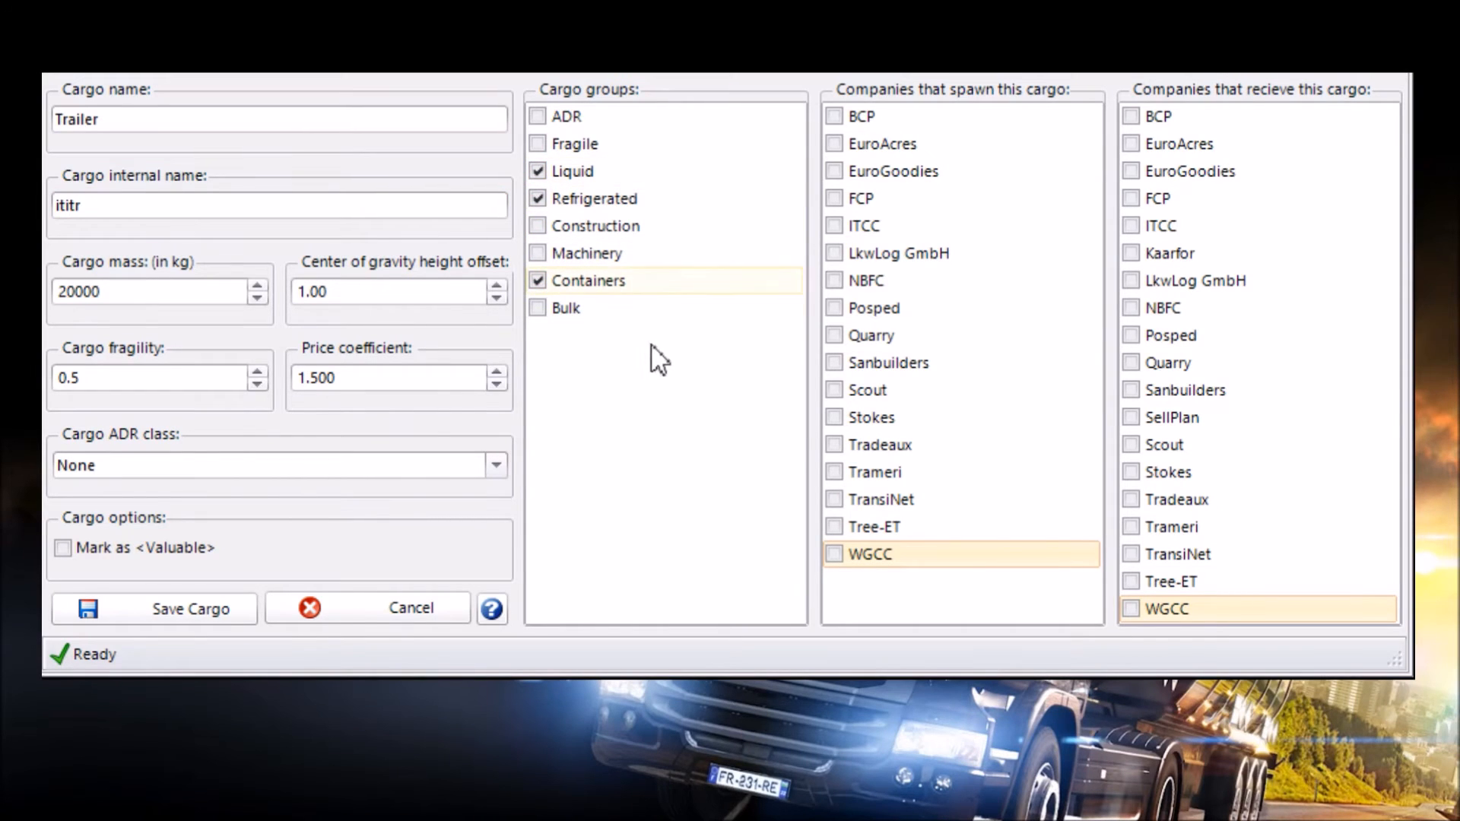
{"action": "left_click", "coordinate": [539, 143]}
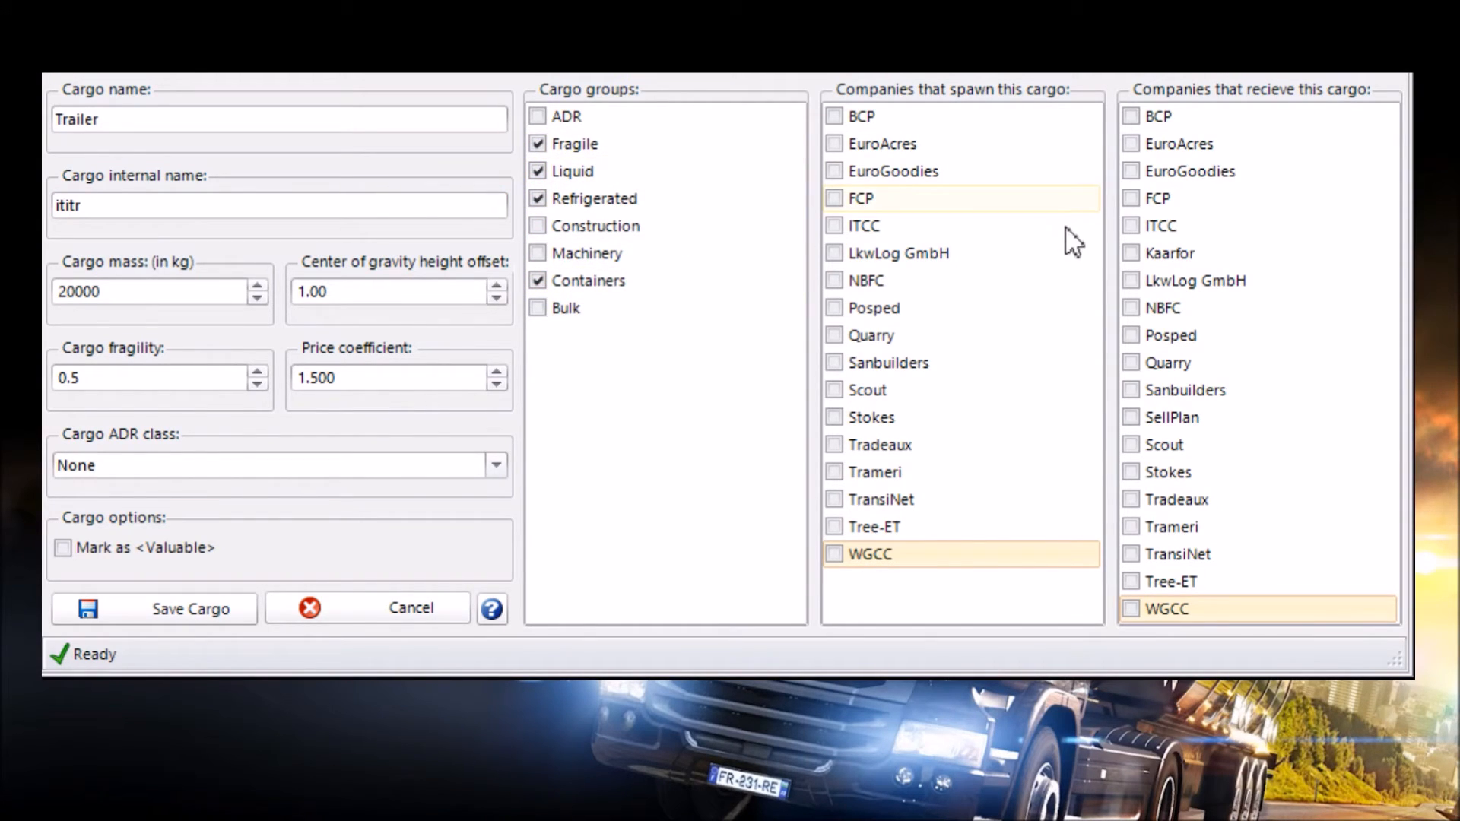
Let EuroGoodies, Tradeaux and LkwLog GmbH spawn the cargo and EuroGoodies and Tradeaux receive it.
{"action": "left_click", "coordinate": [833, 170]}
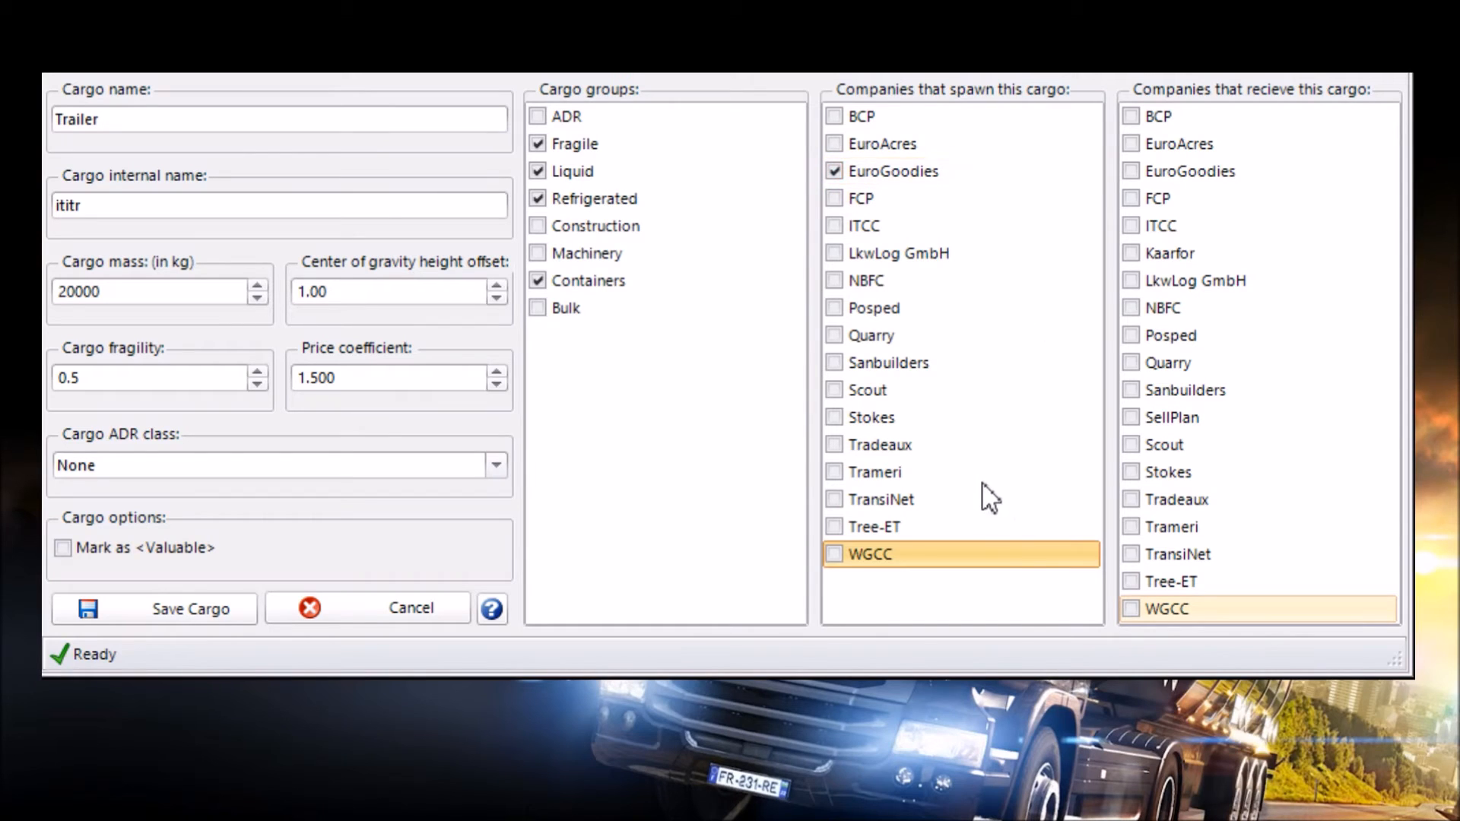
{"action": "left_click", "coordinate": [834, 444]}
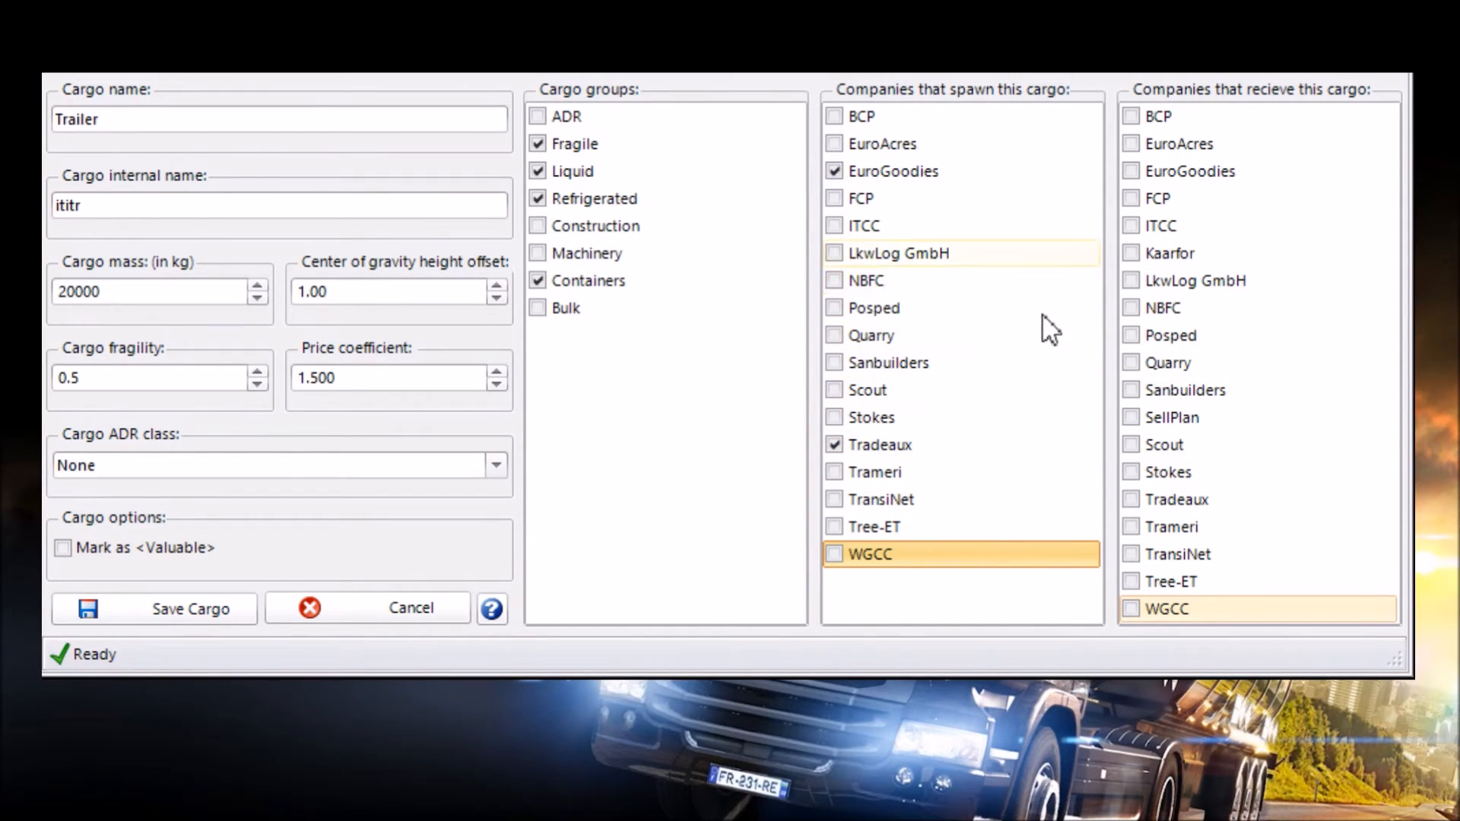
{"action": "left_click", "coordinate": [833, 253]}
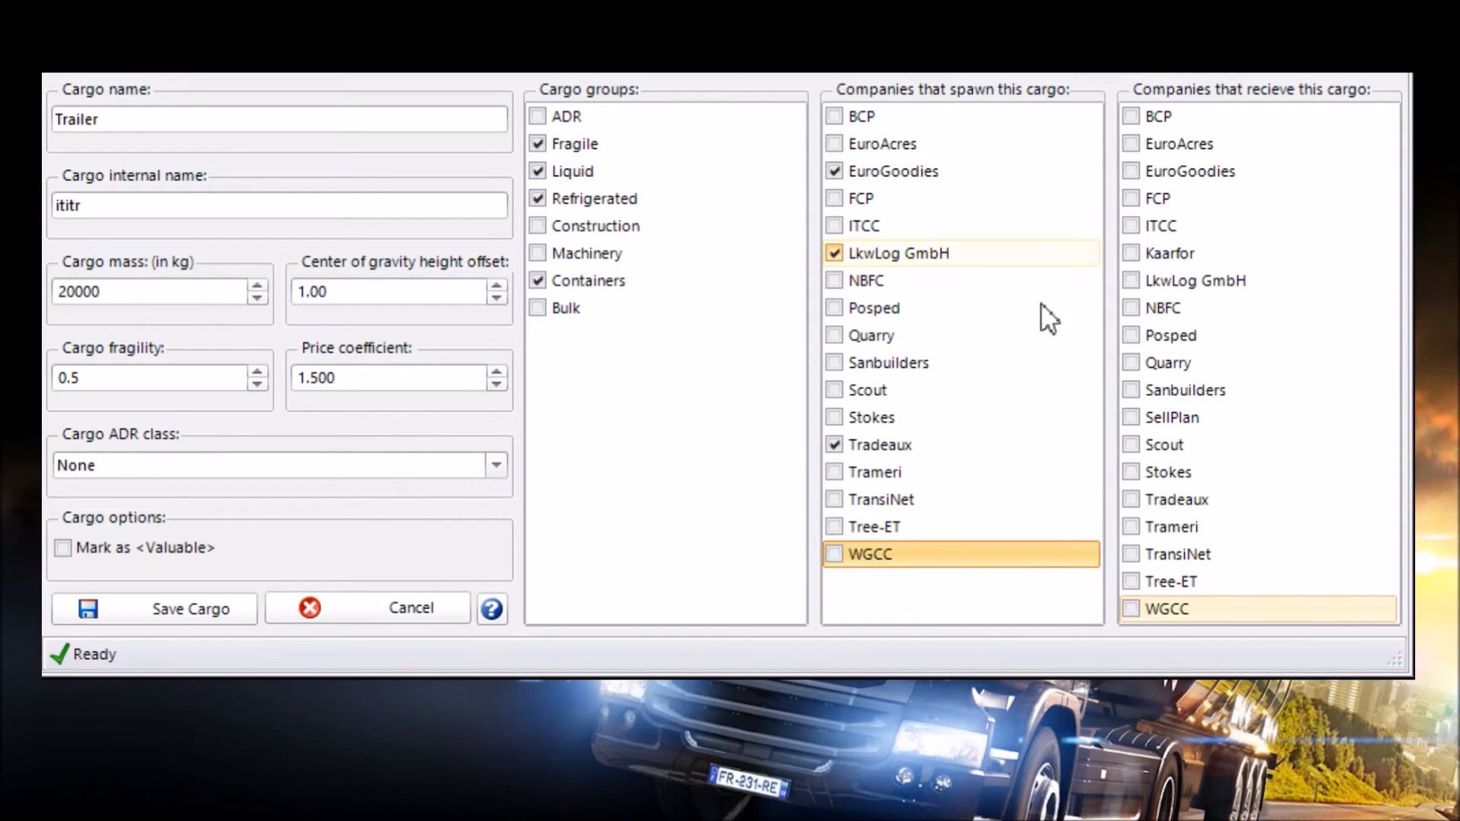
{"action": "left_click", "coordinate": [1131, 171]}
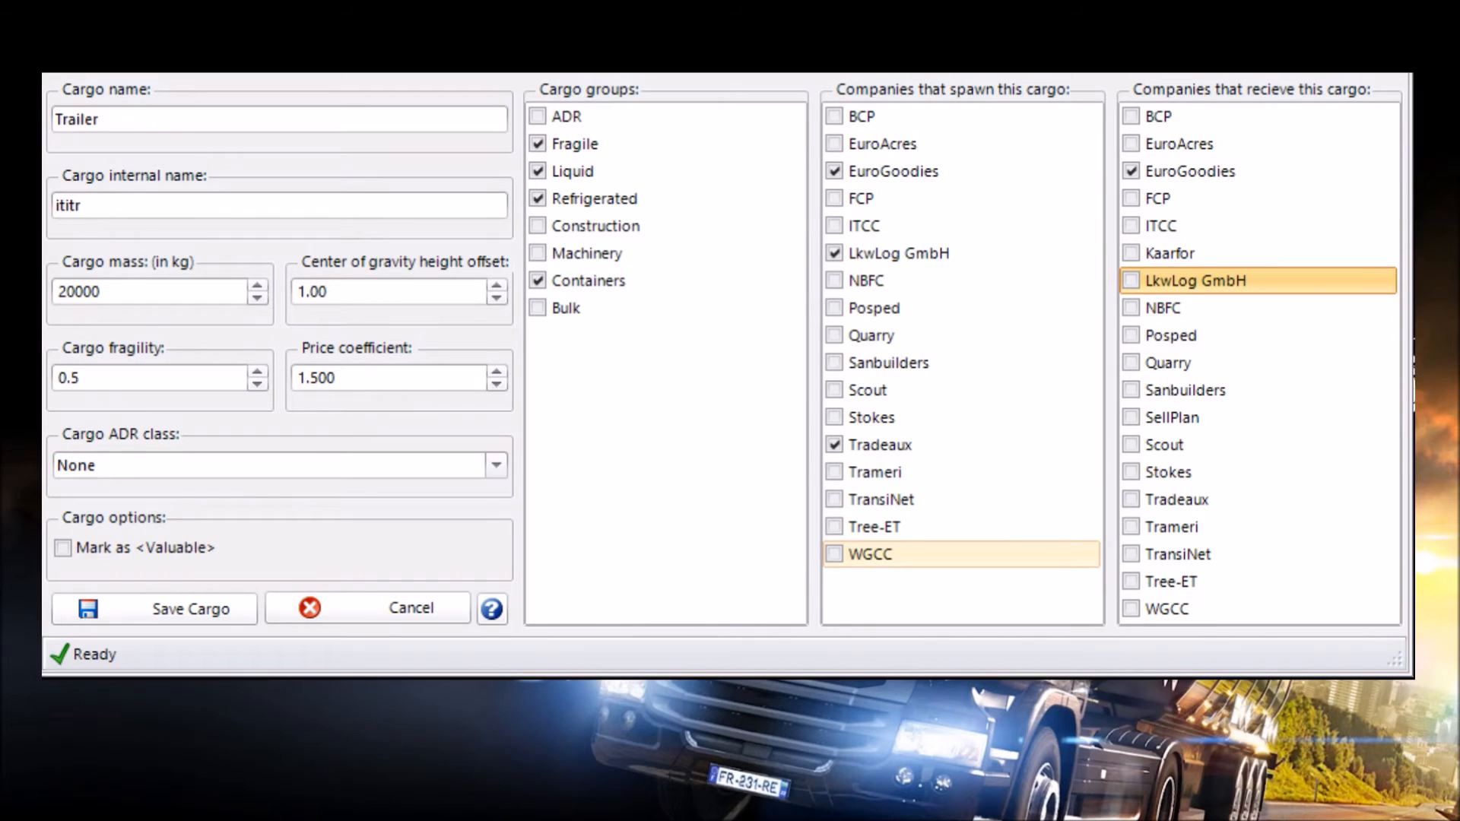
{"action": "left_click", "coordinate": [1132, 499]}
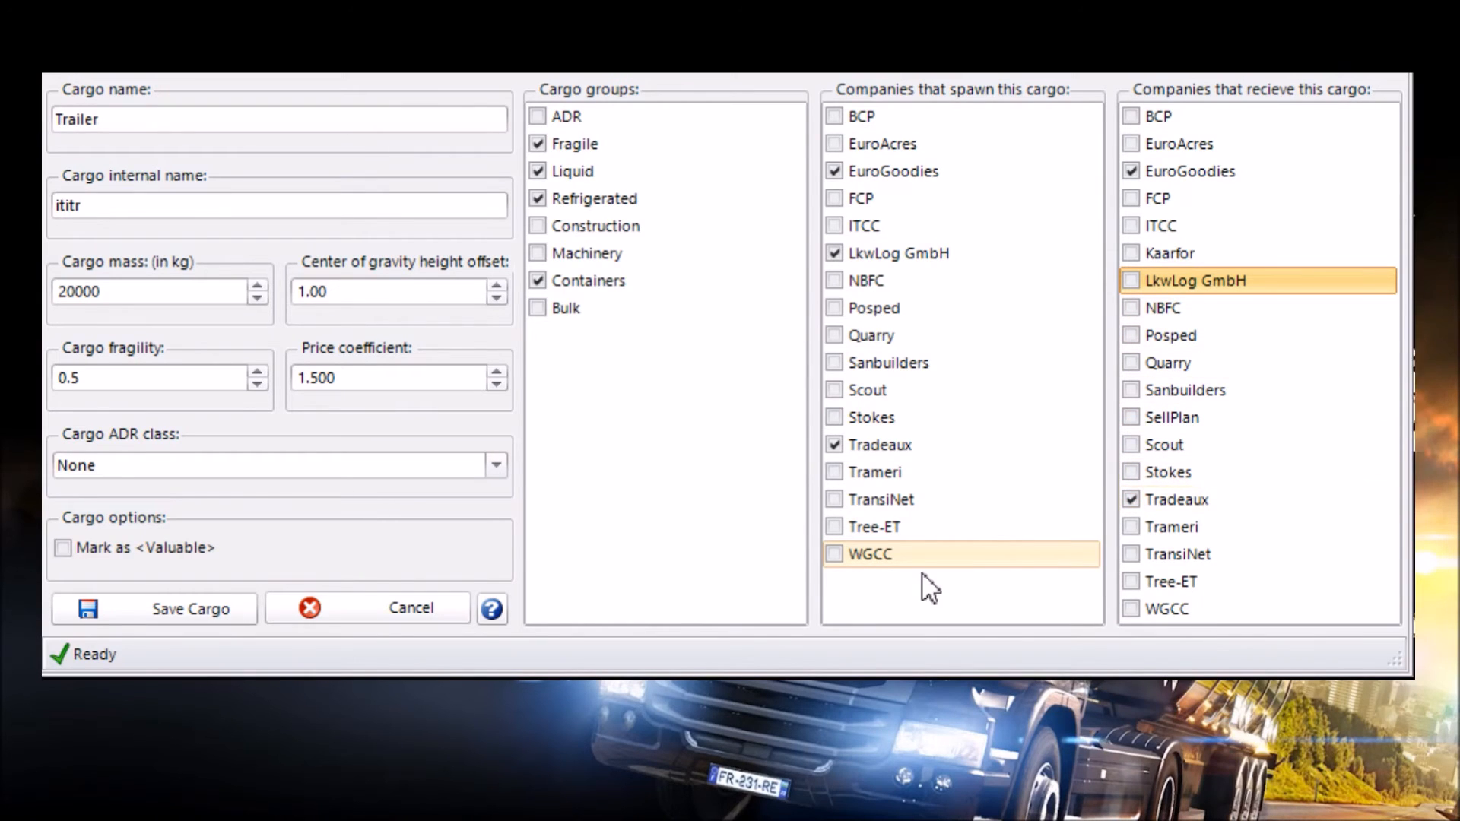
{"action": "mouse_move", "coordinate": [154, 609]}
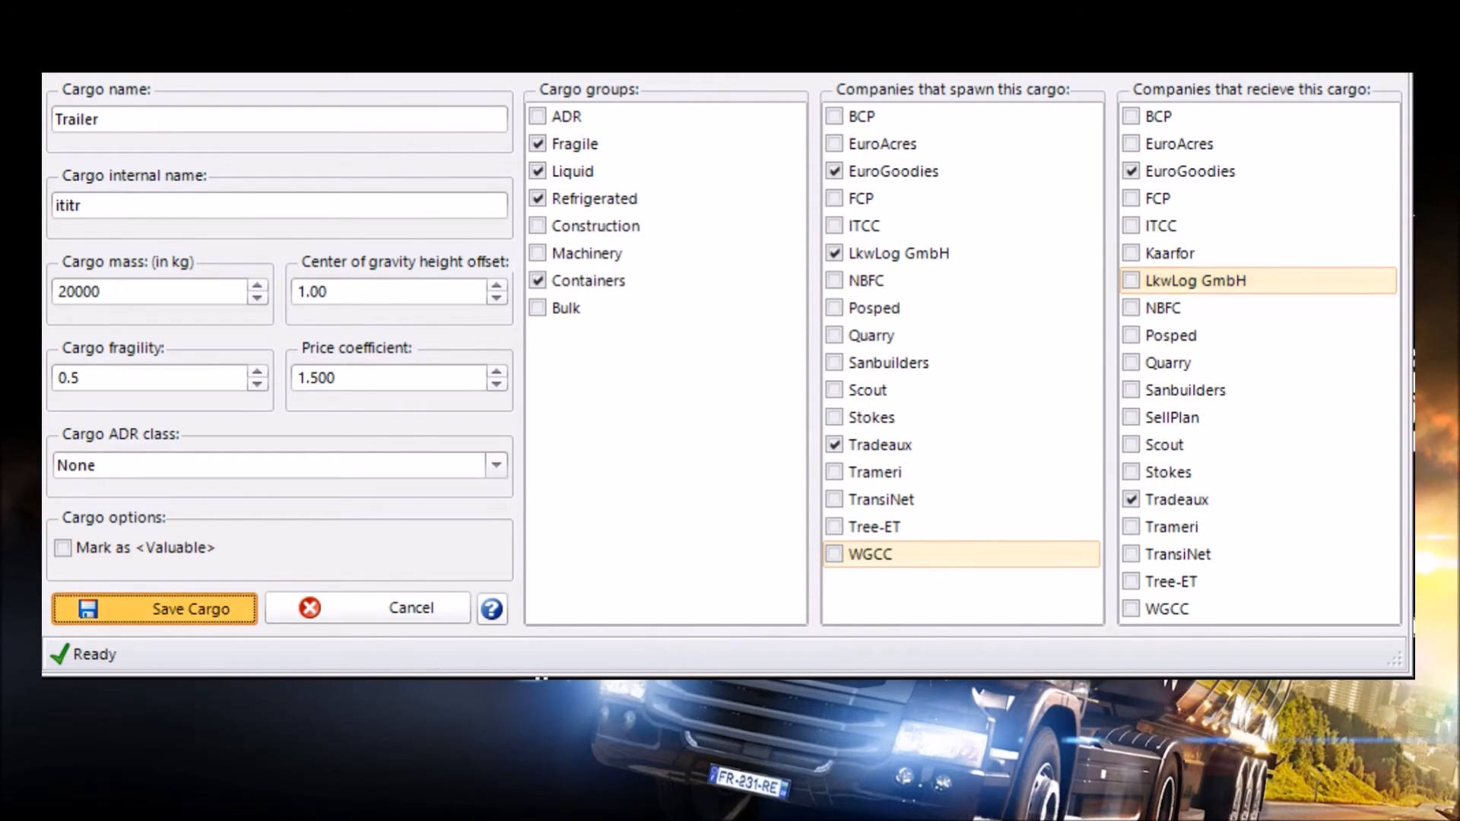
Save the Trailer cargo, assign it to the mod and export the finished trailer mod.
{"action": "left_click", "coordinate": [152, 608]}
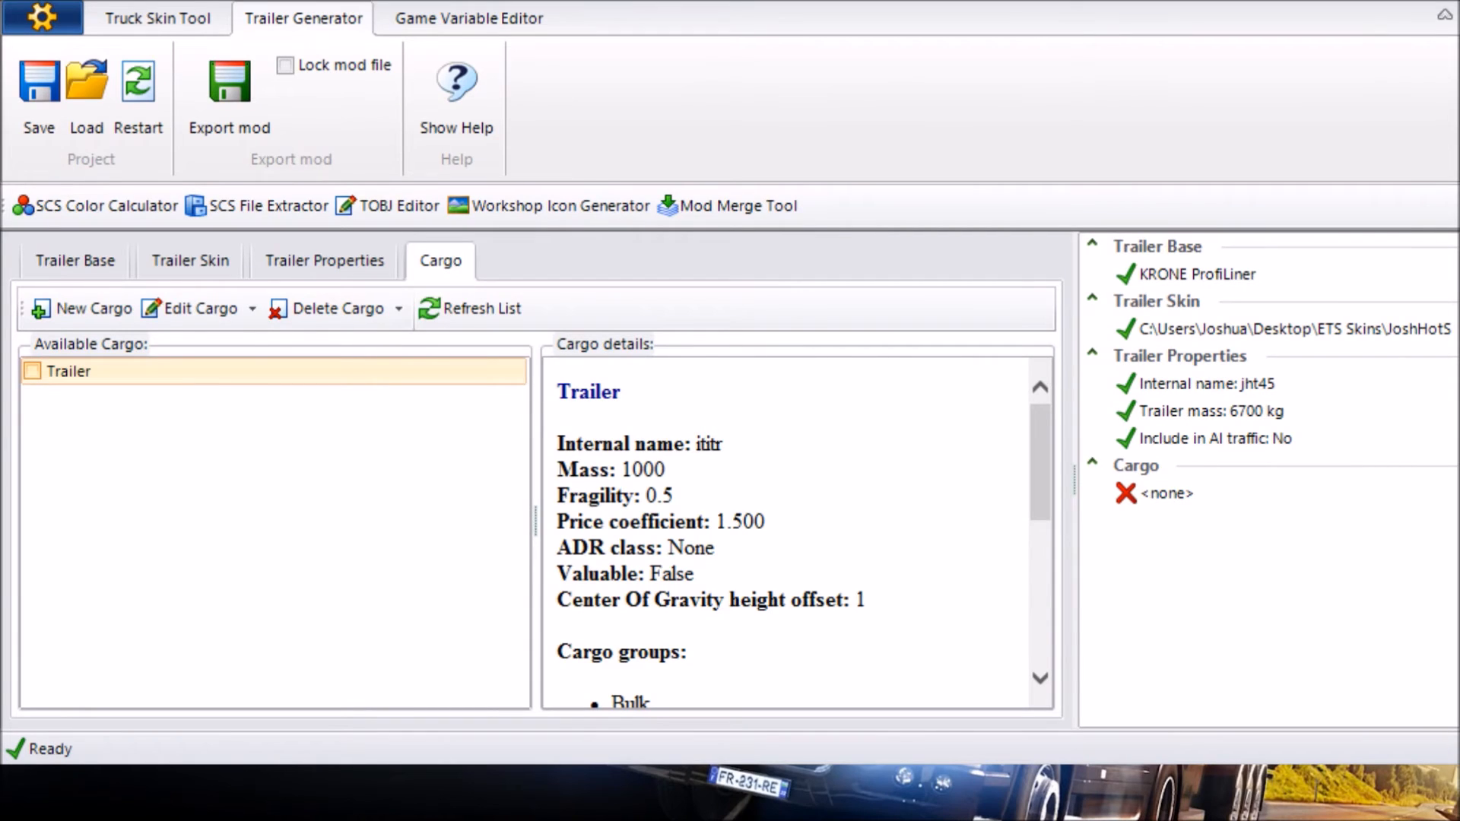
{"action": "left_click", "coordinate": [32, 372]}
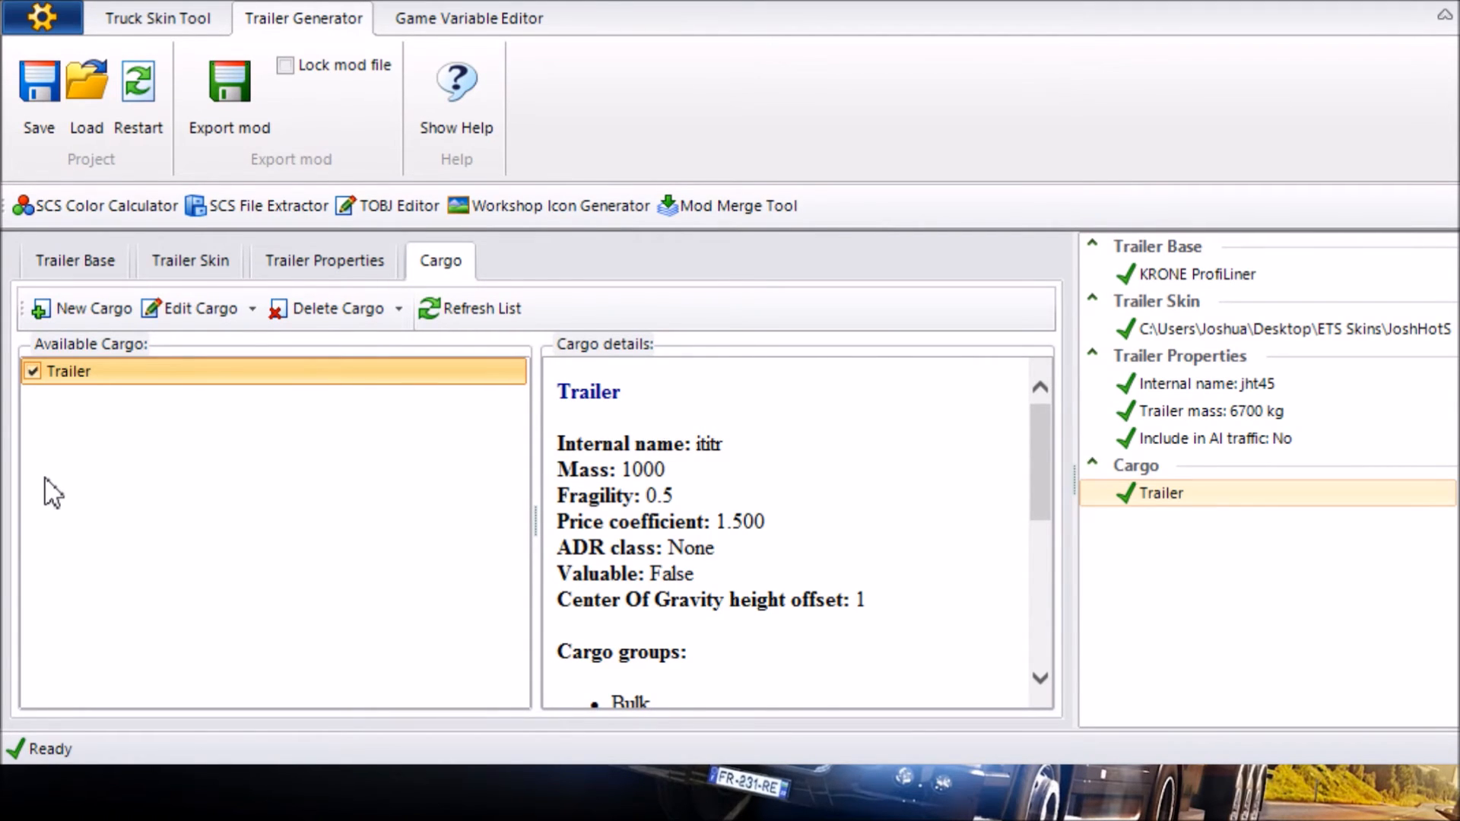
{"action": "left_click", "coordinate": [228, 91]}
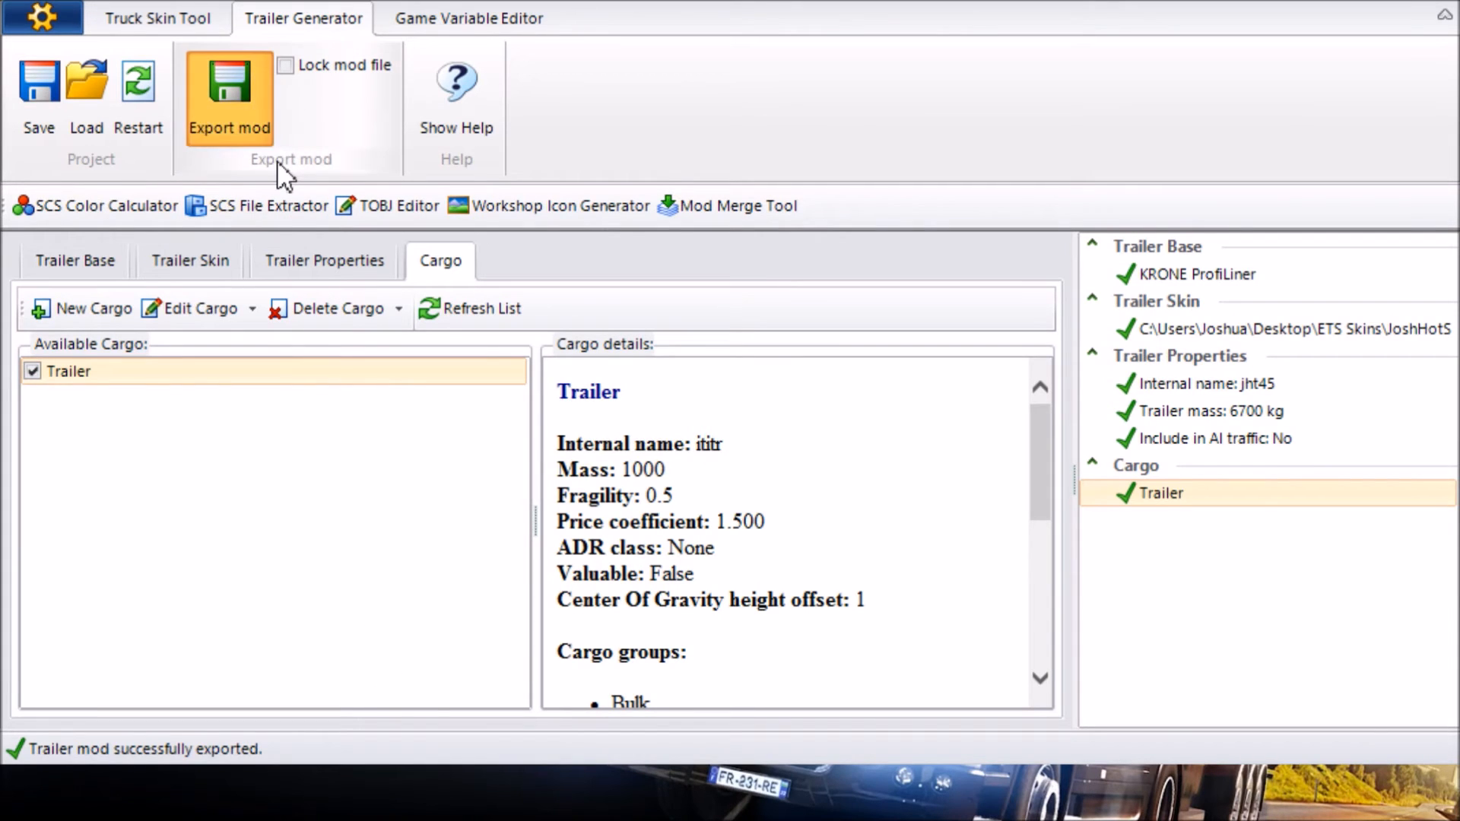
{"action": "left_click", "coordinate": [228, 91]}
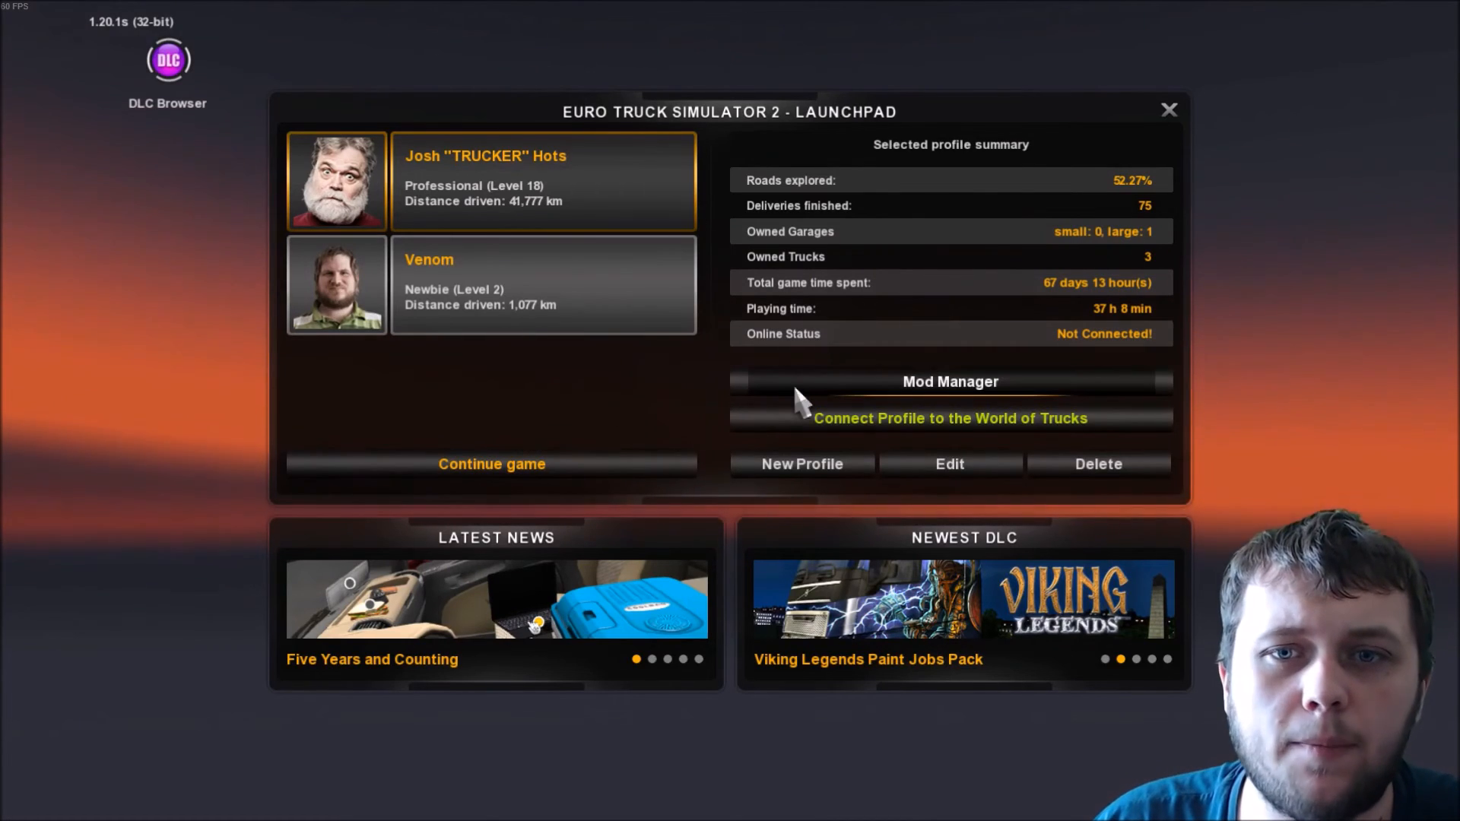
Review the installed mods in Mod Manager, then continue the game with the selected profile.
{"action": "left_click", "coordinate": [951, 382]}
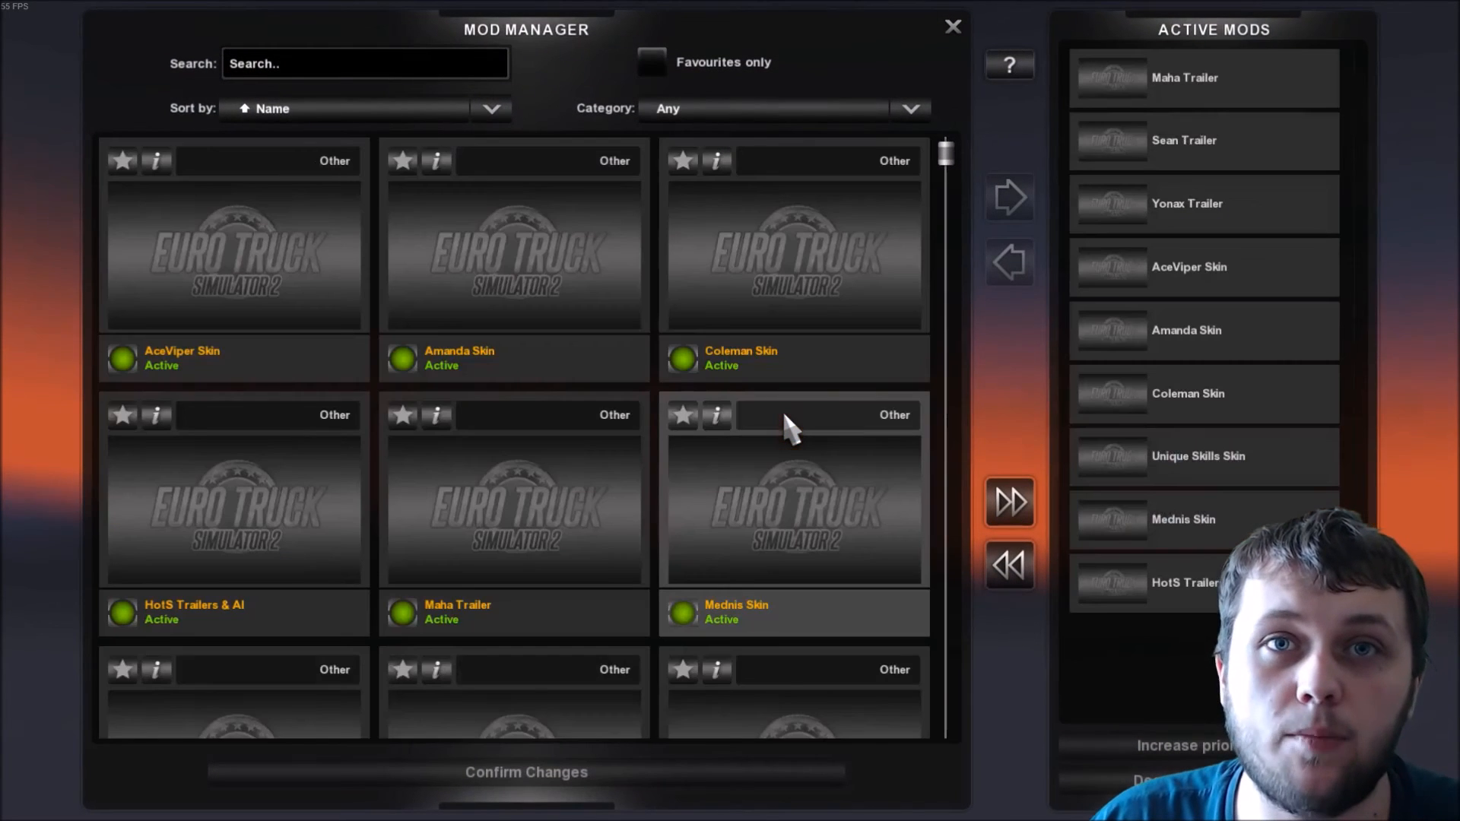
{"action": "scroll", "scroll_direction": "down", "scroll_amount": 3}
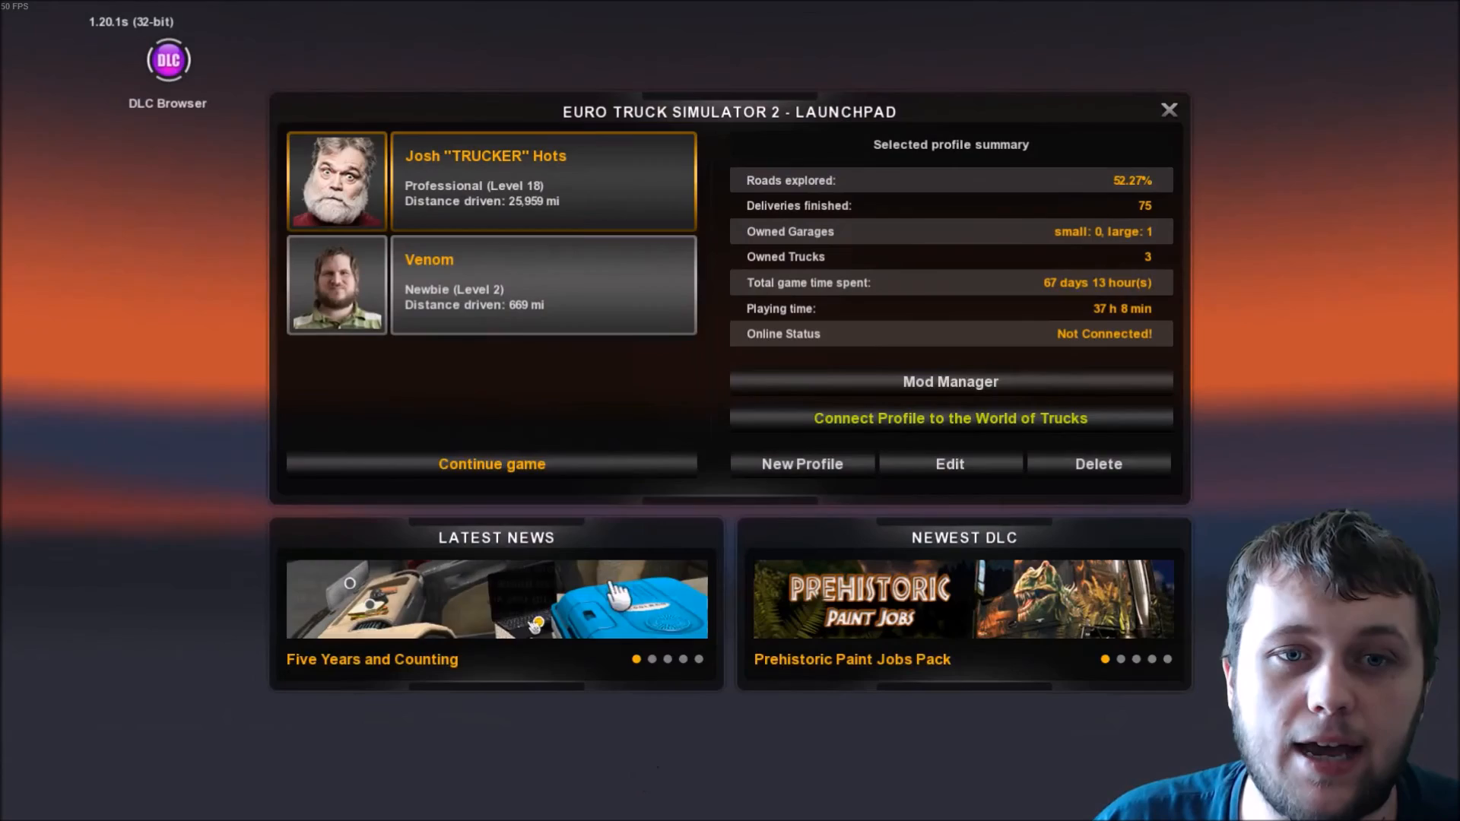
{"action": "left_click", "coordinate": [492, 464]}
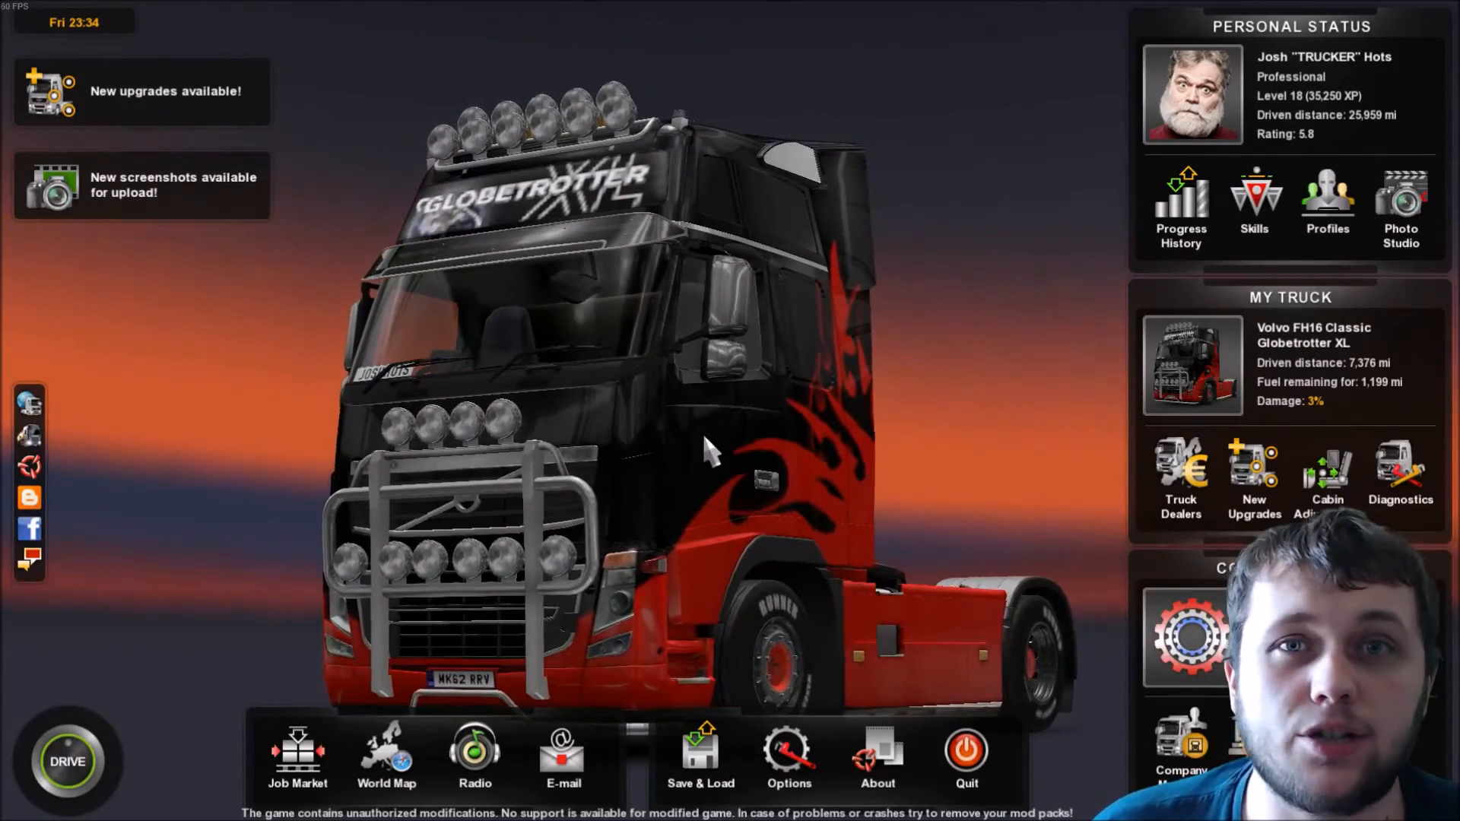
Show the tn_jht45 trailer in the Trailer Browser via About and orbit to view its roof.
{"action": "left_click", "coordinate": [877, 758]}
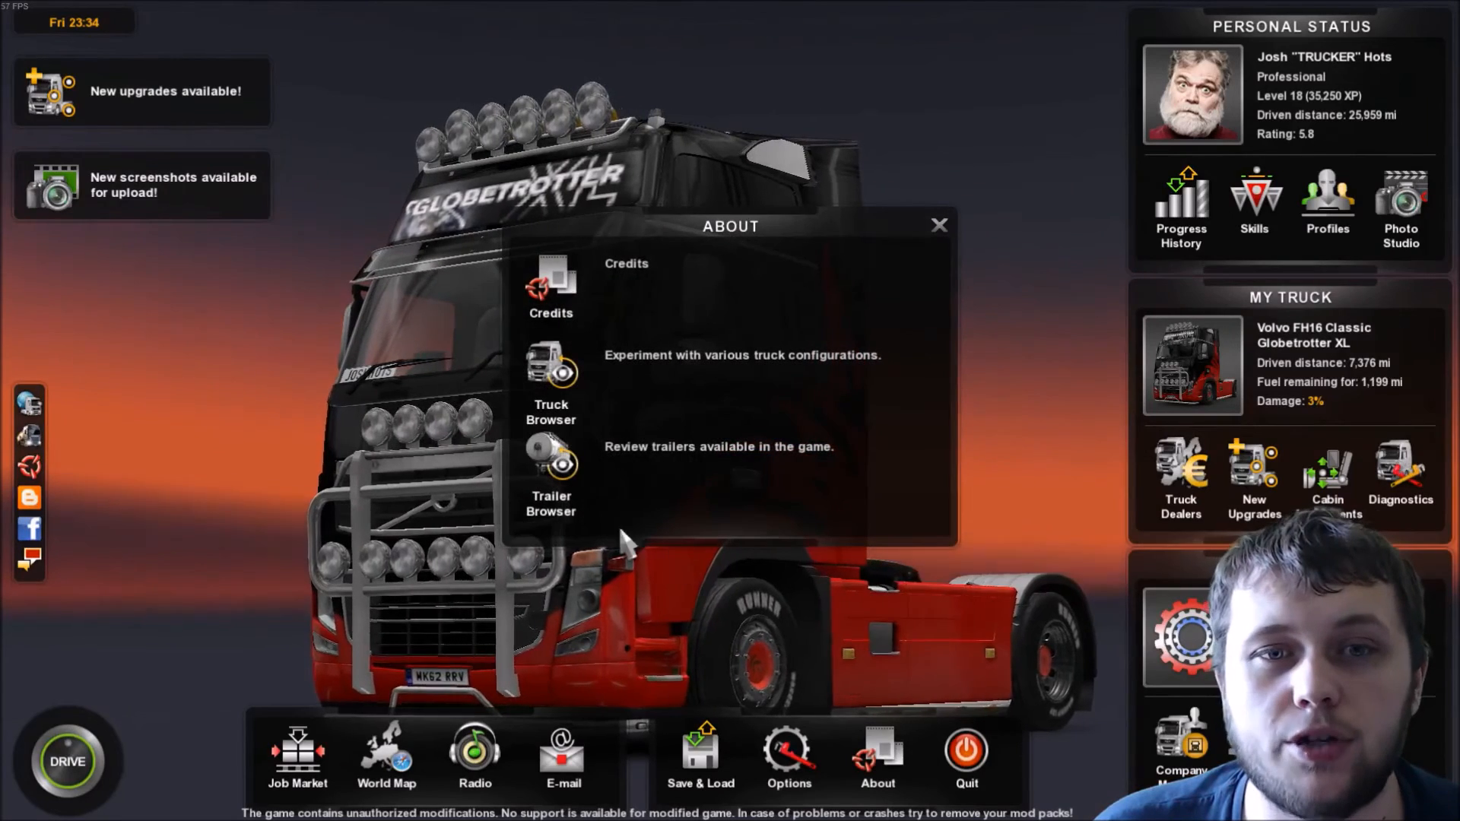
{"action": "left_click", "coordinate": [547, 459]}
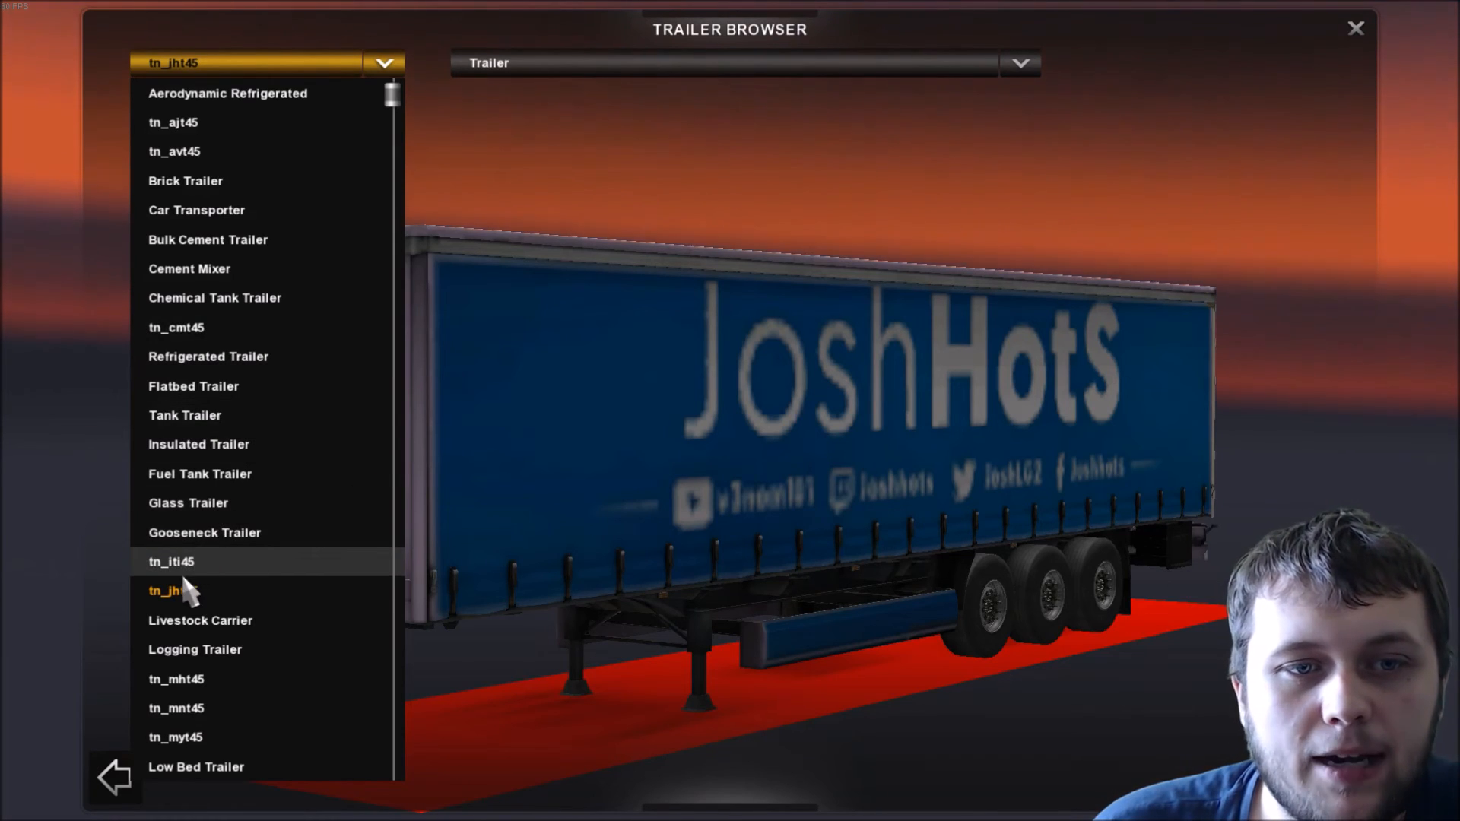
{"action": "left_click", "coordinate": [164, 592]}
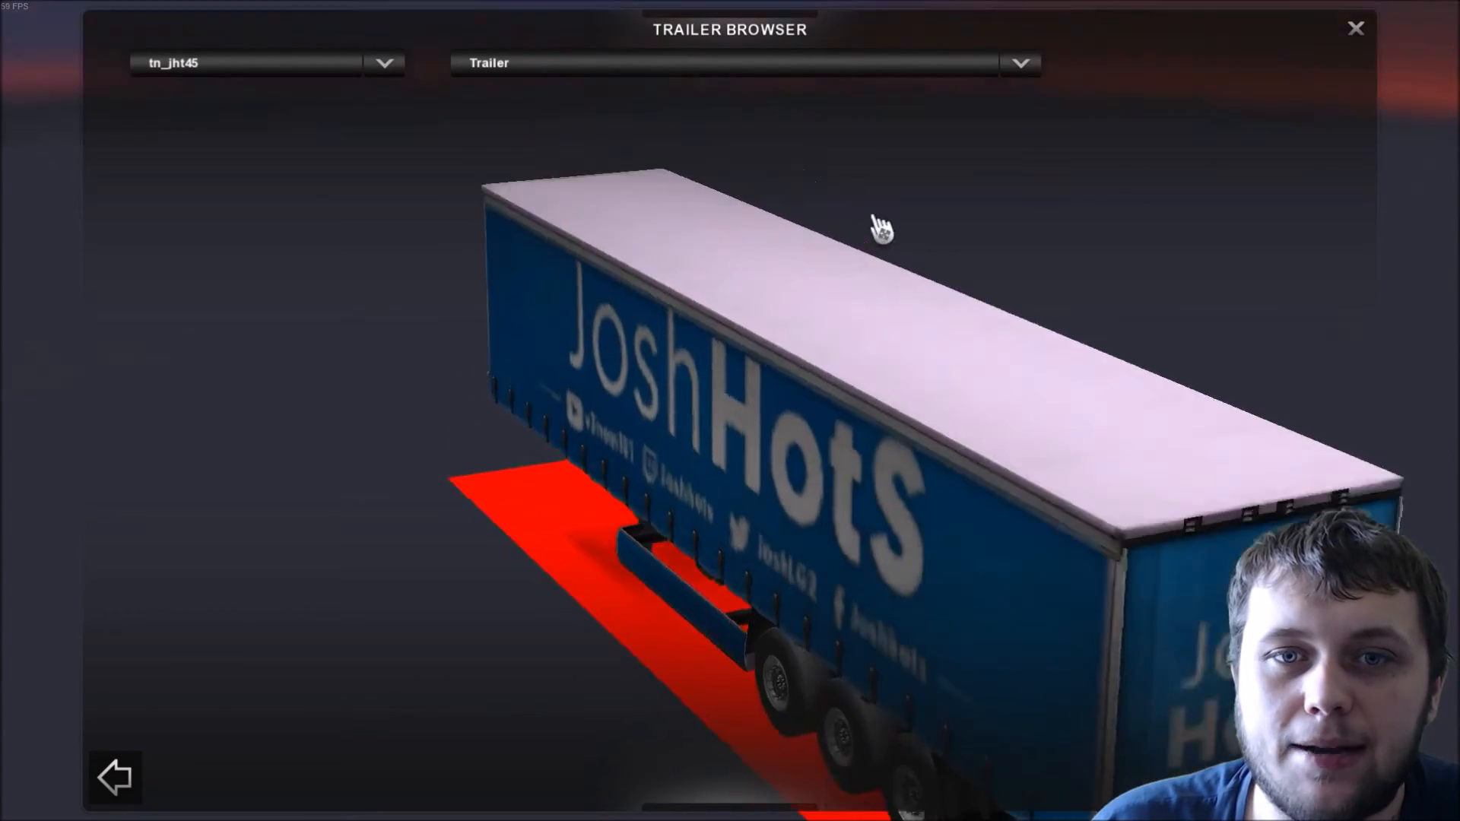
{"action": "left_click_drag", "start_coordinate": [881, 229], "coordinate": [922, 465]}
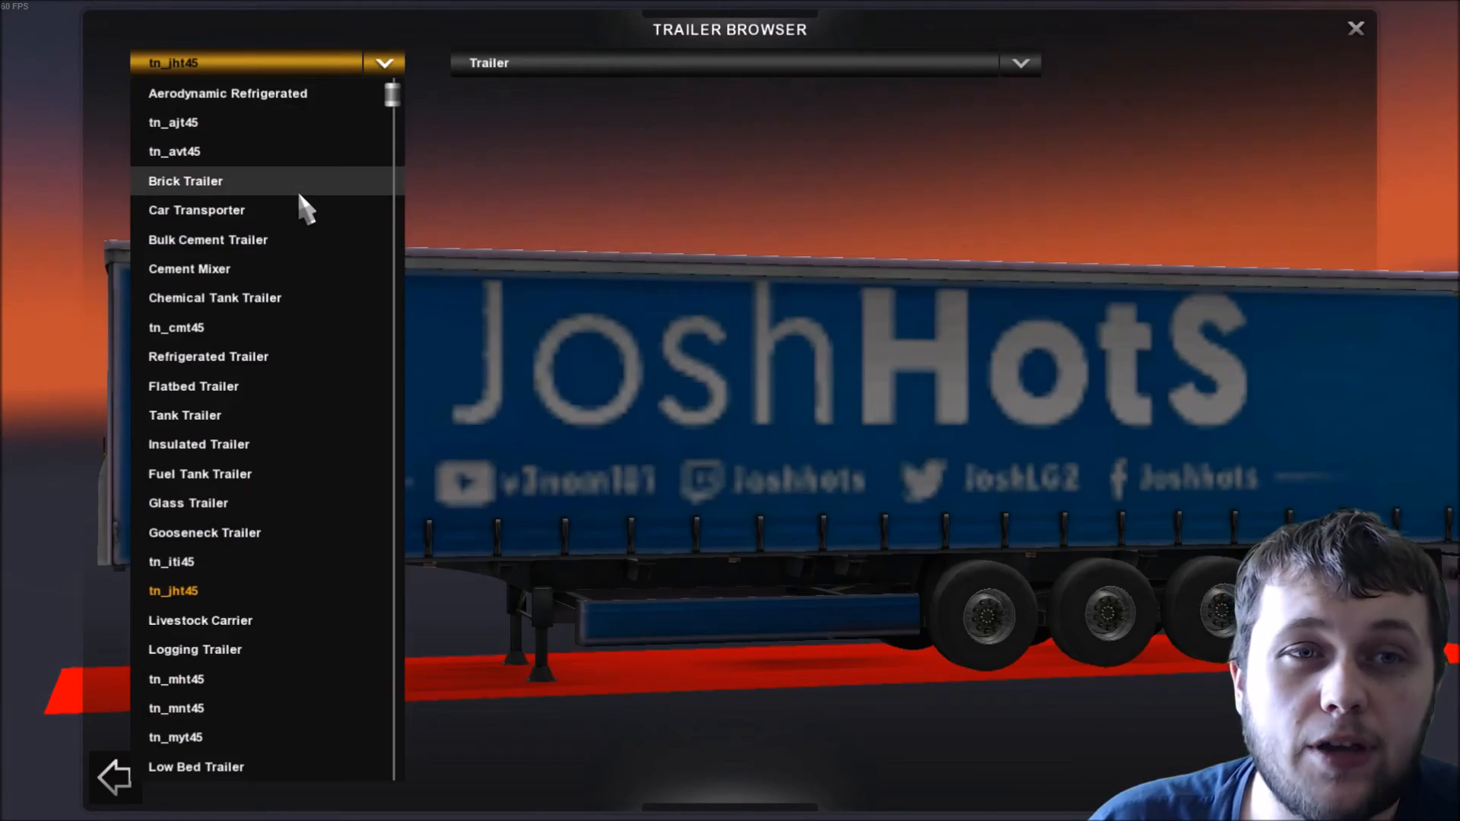
Switch the Trailer Browser to the tn_myt45 trailer with the MrYonax skin.
{"action": "left_click", "coordinate": [157, 122]}
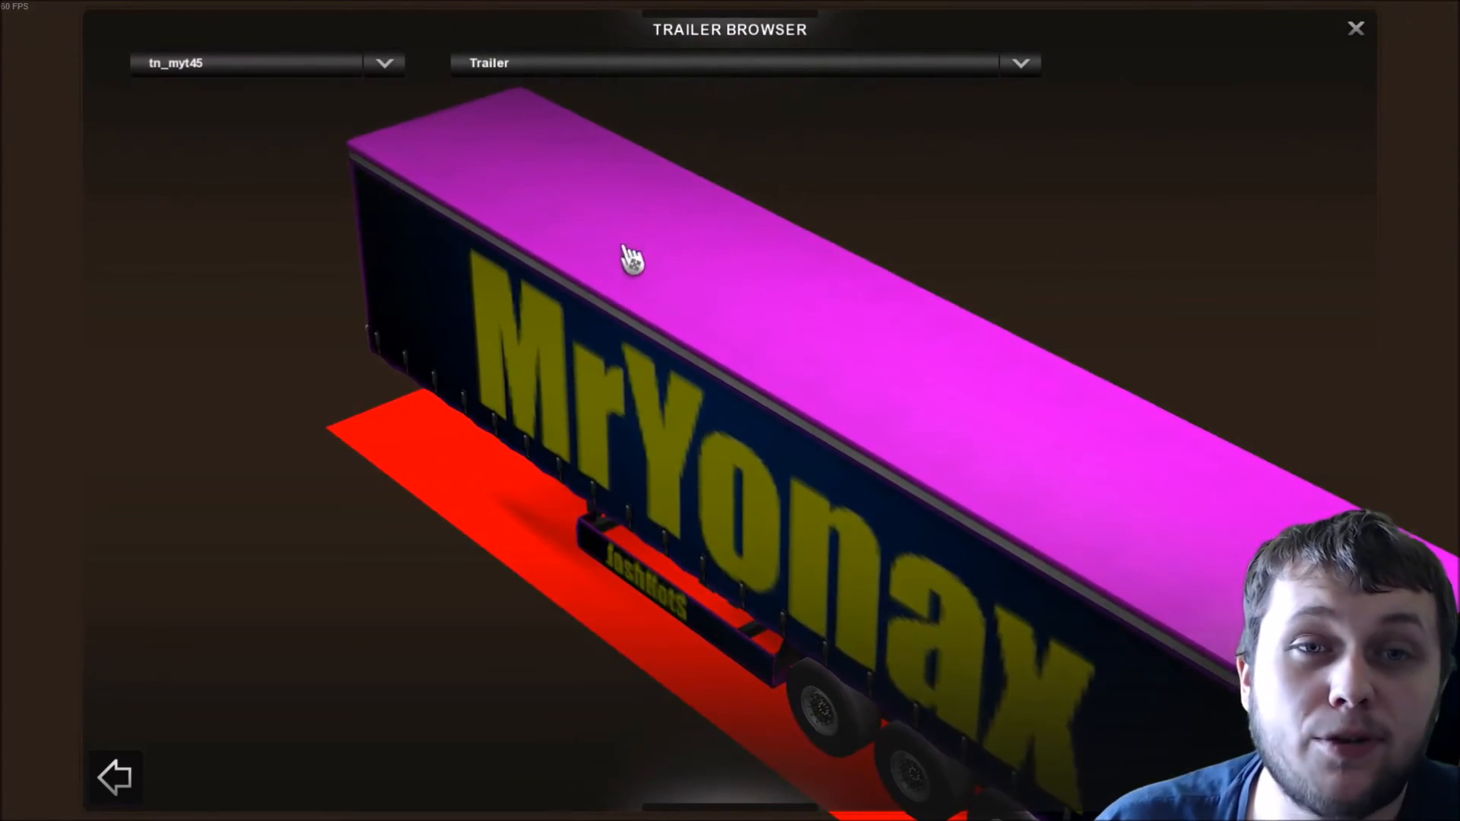
{"action": "mouse_move", "coordinate": [377, 99]}
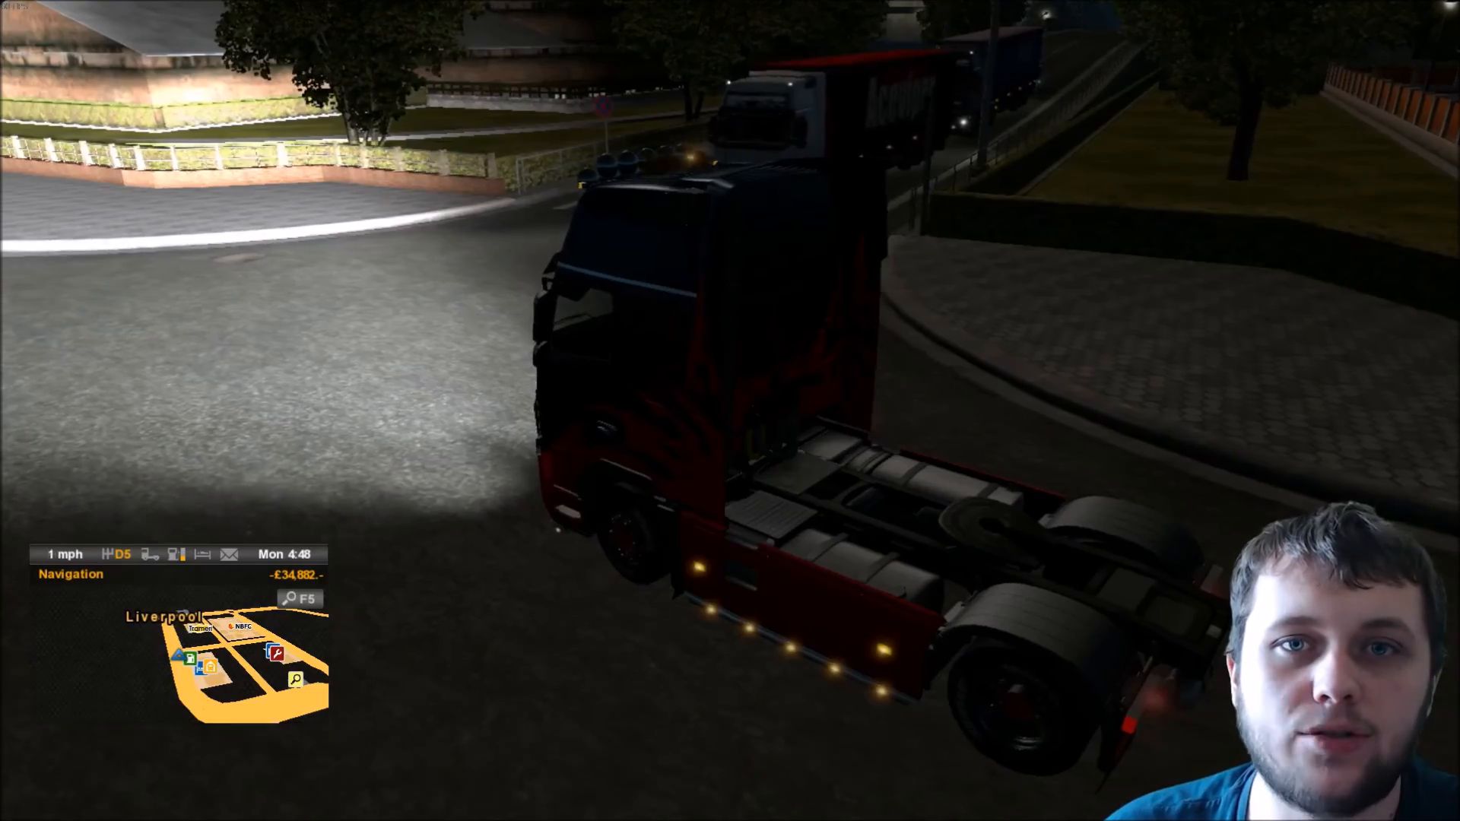
Accelerate the Volvo tractor forward through Liverpool at night.
{"action": "key", "text": "w"}
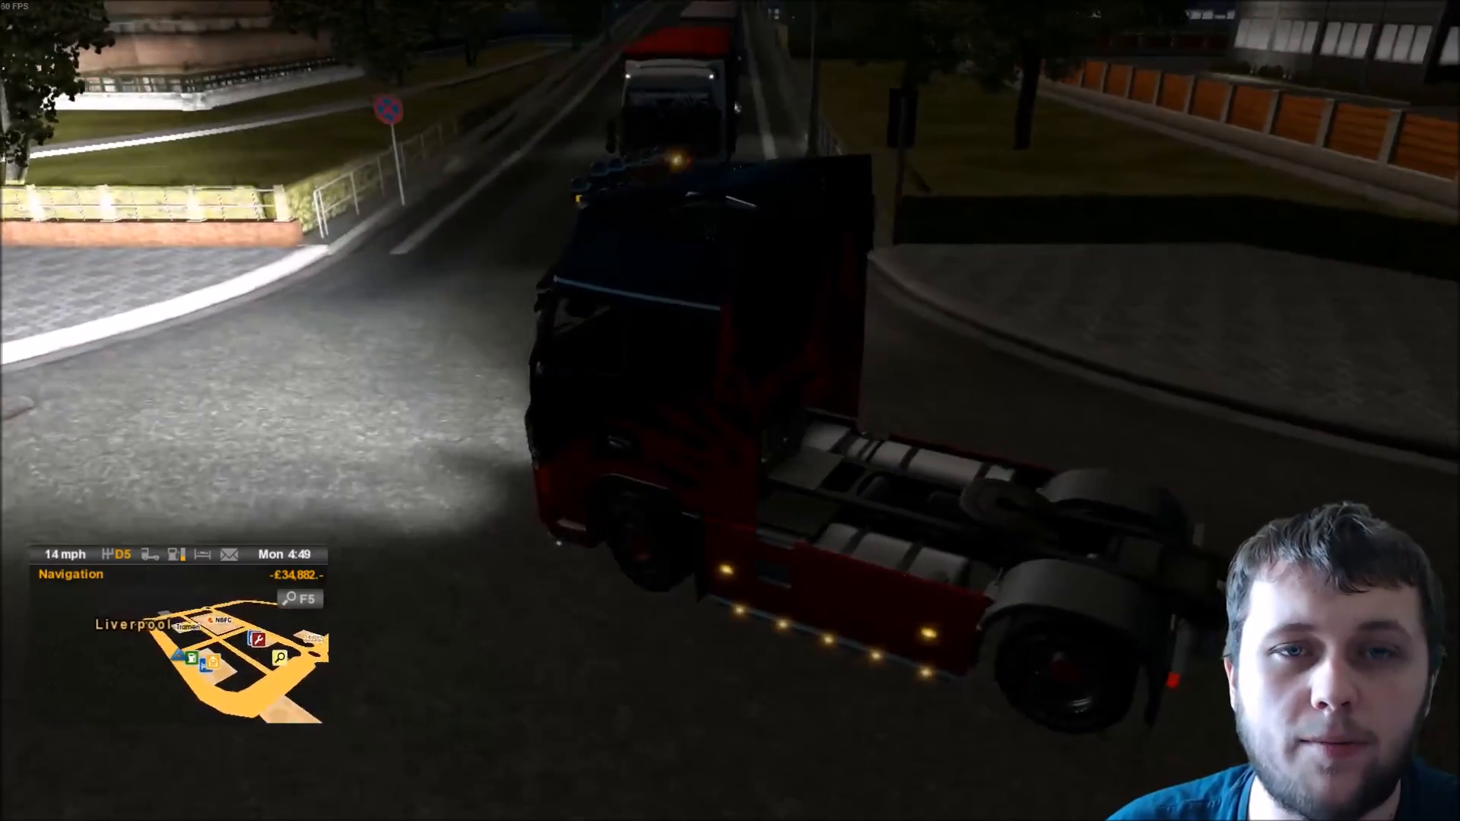